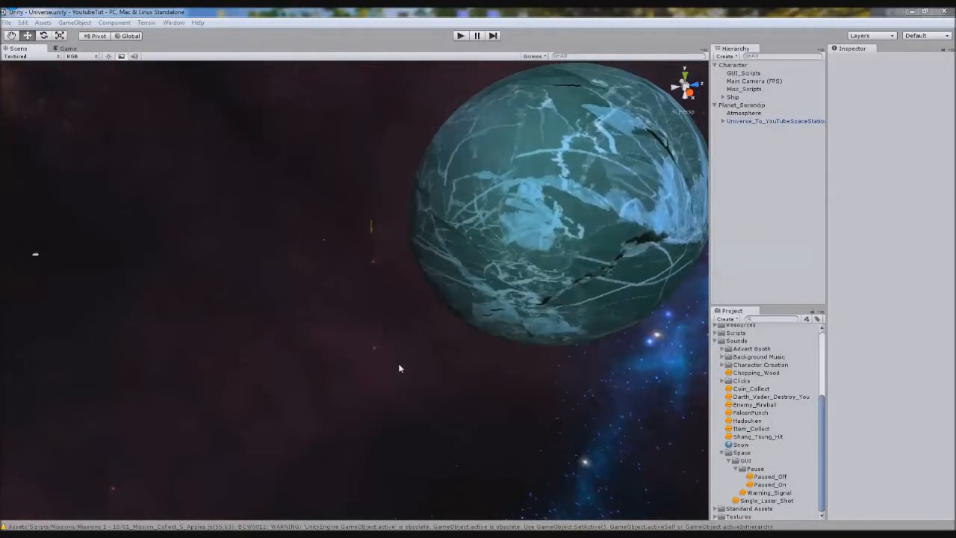
pyautogui.moveTo(336, 315)
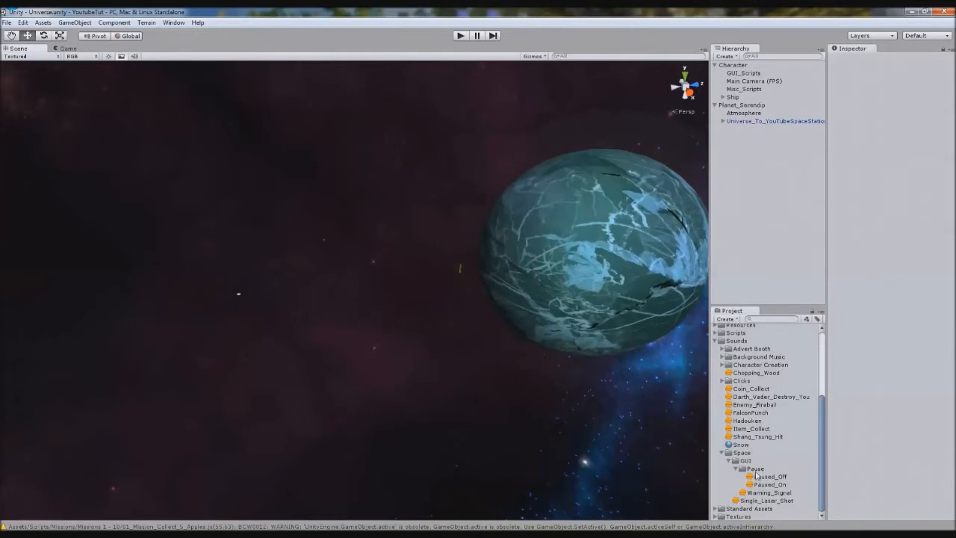
# Preview the Paused_Off, Paused_On and Single_Laser_Shot sound clips in the Project panel.
pyautogui.click(770, 476)
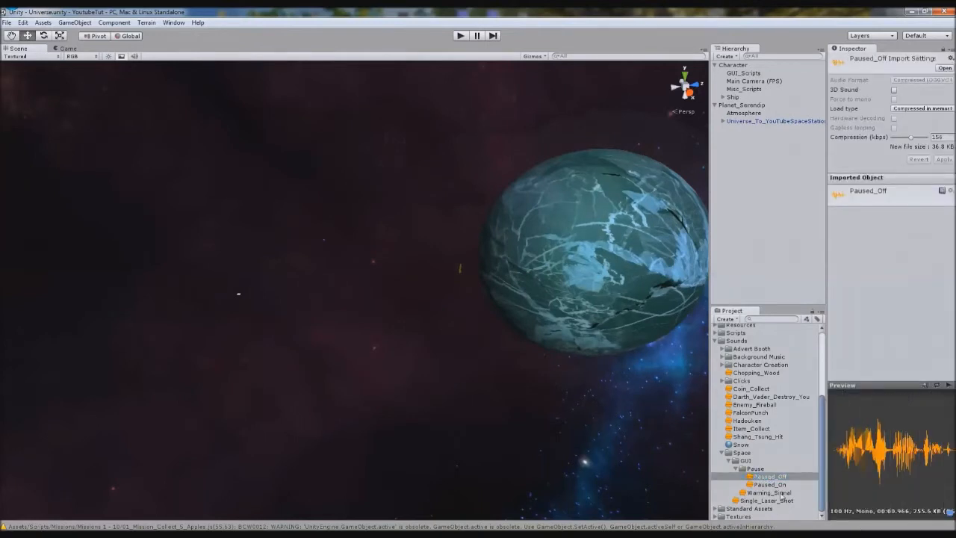
pyautogui.click(770, 484)
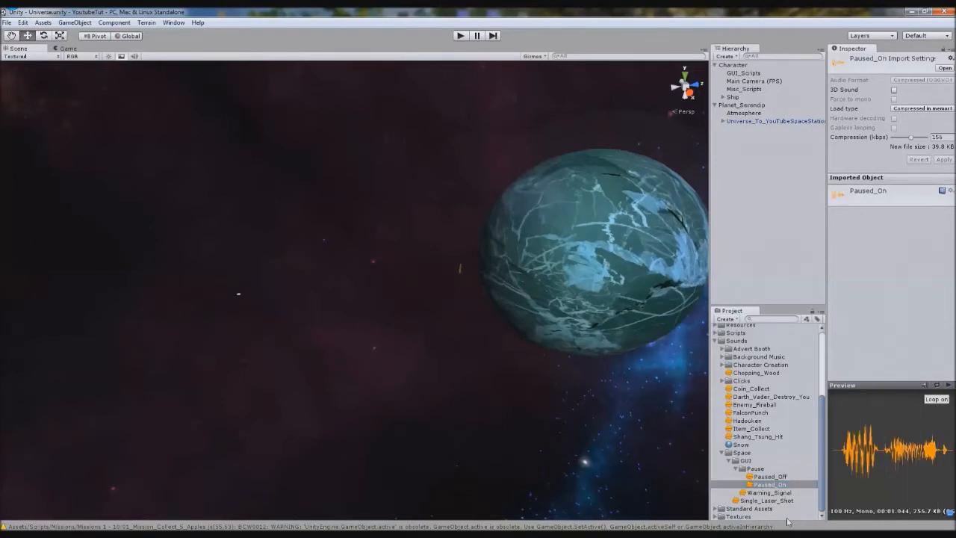
pyautogui.click(767, 501)
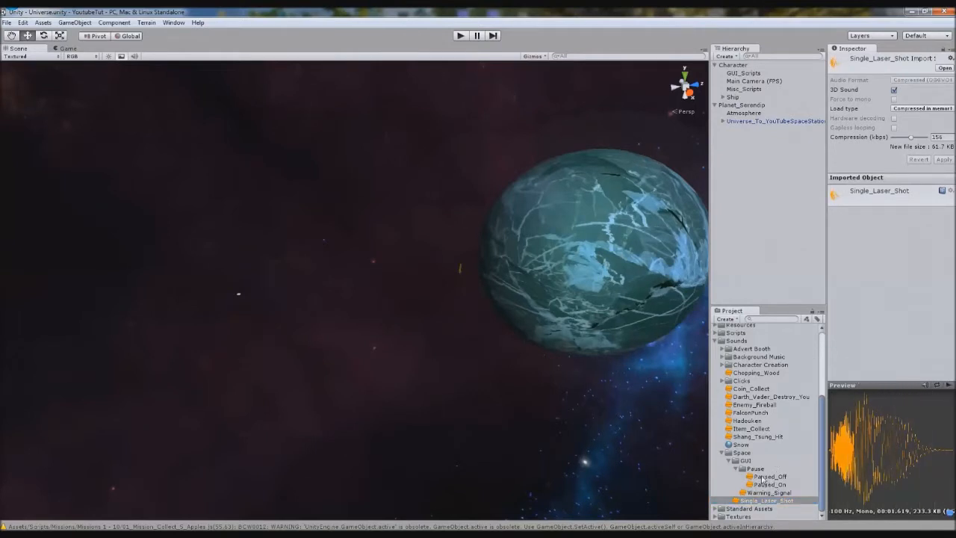
pyautogui.click(769, 484)
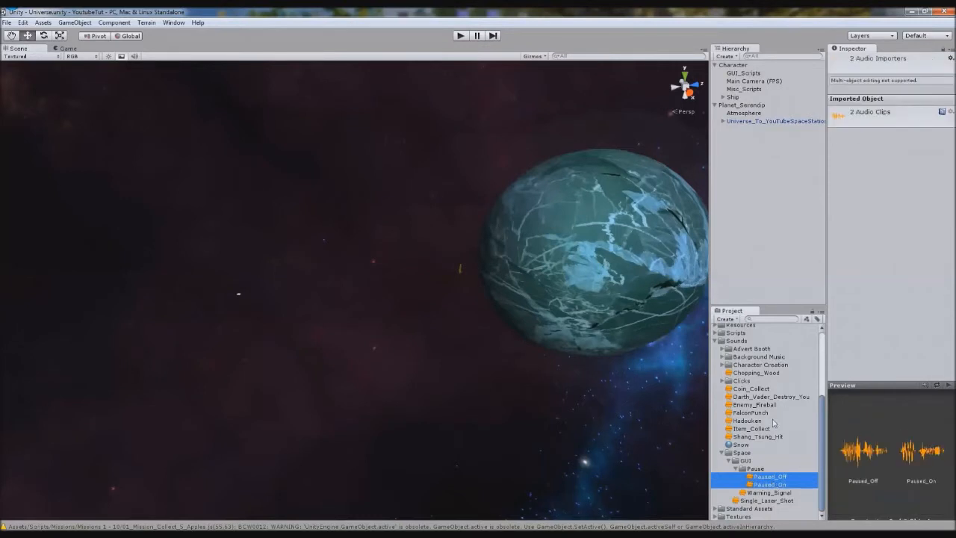
pyautogui.click(770, 477)
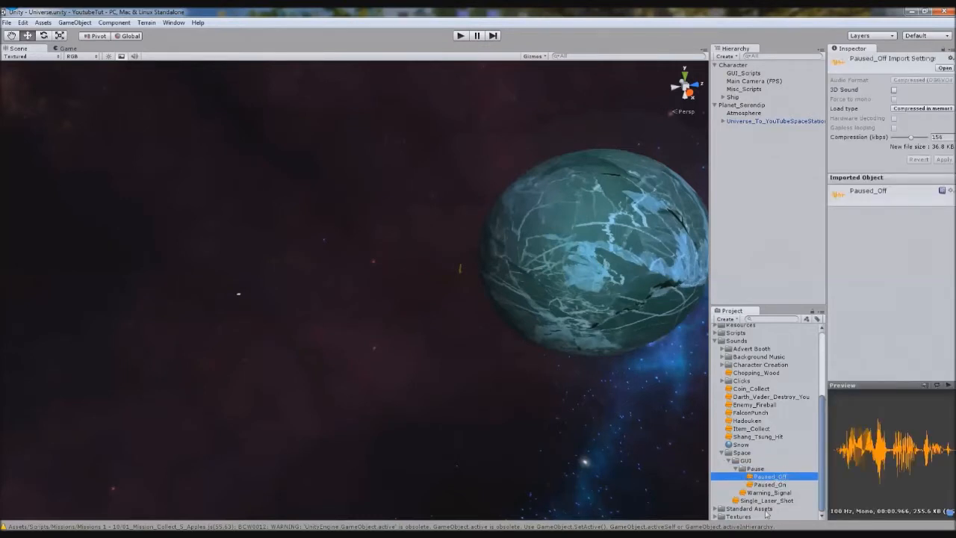
# Play the LASER1.WAV preview on SoundJax, then return to Unity.
pyautogui.click(763, 500)
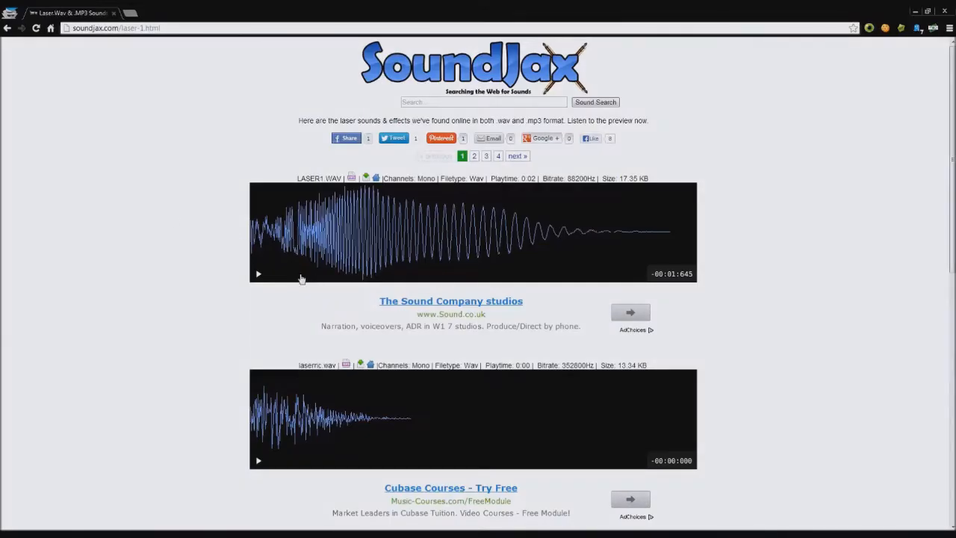
pyautogui.click(259, 274)
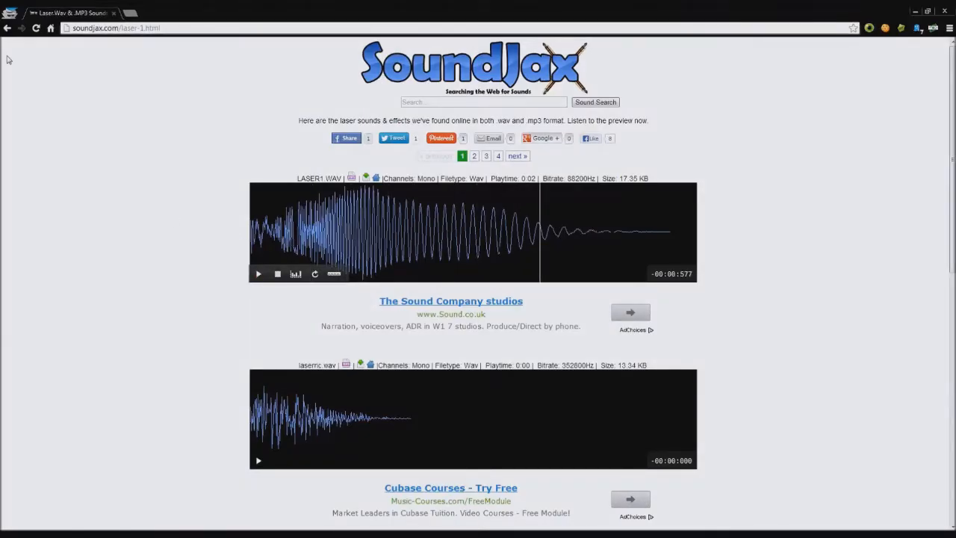
pyautogui.click(116, 28)
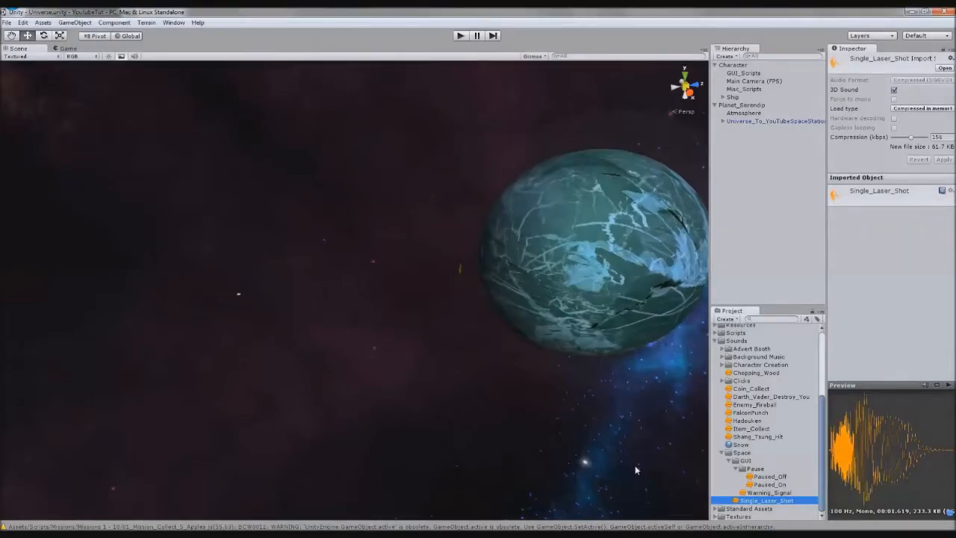
# Delete Darth_Vader_Destroy_You and rename the Shang_Tsung_Hit clip to Enemy_Hit.
pyautogui.click(769, 476)
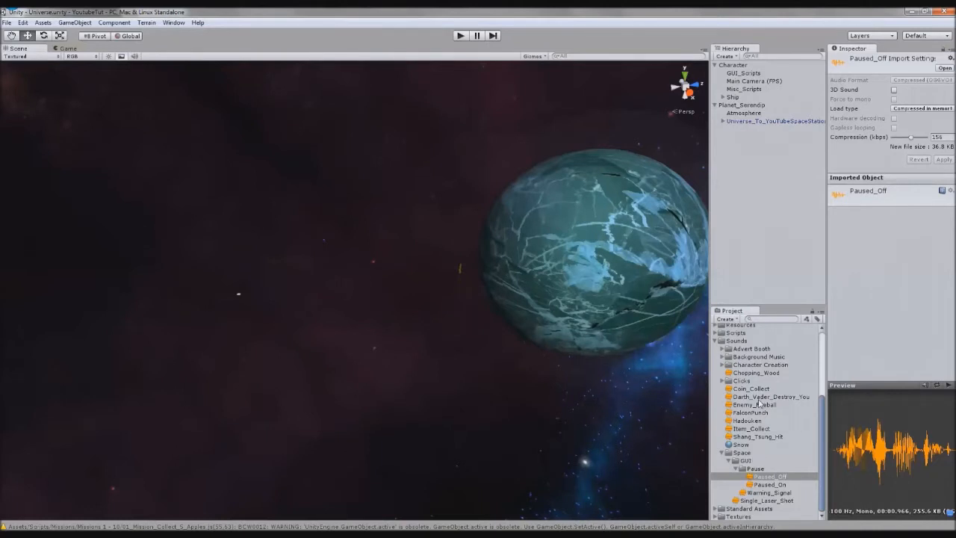
pyautogui.click(771, 397)
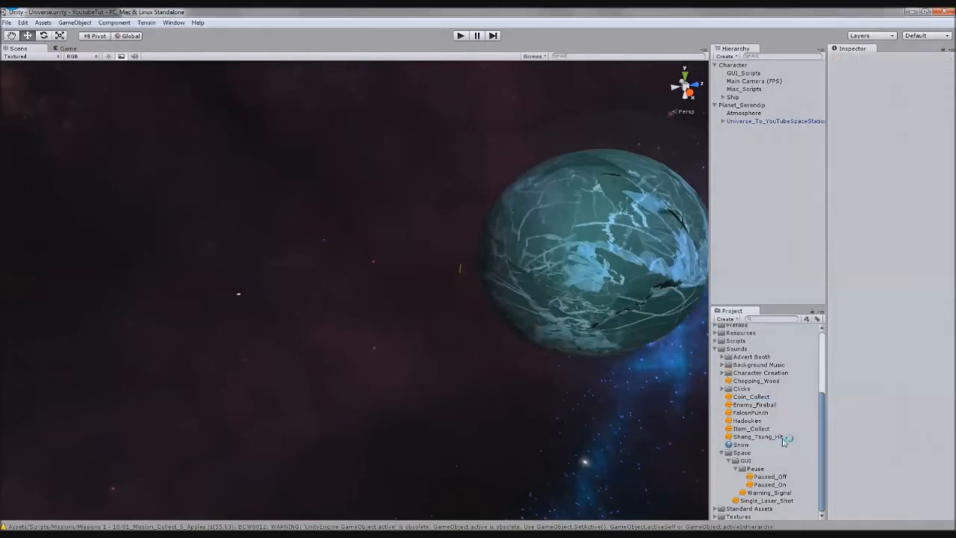
pyautogui.click(756, 436)
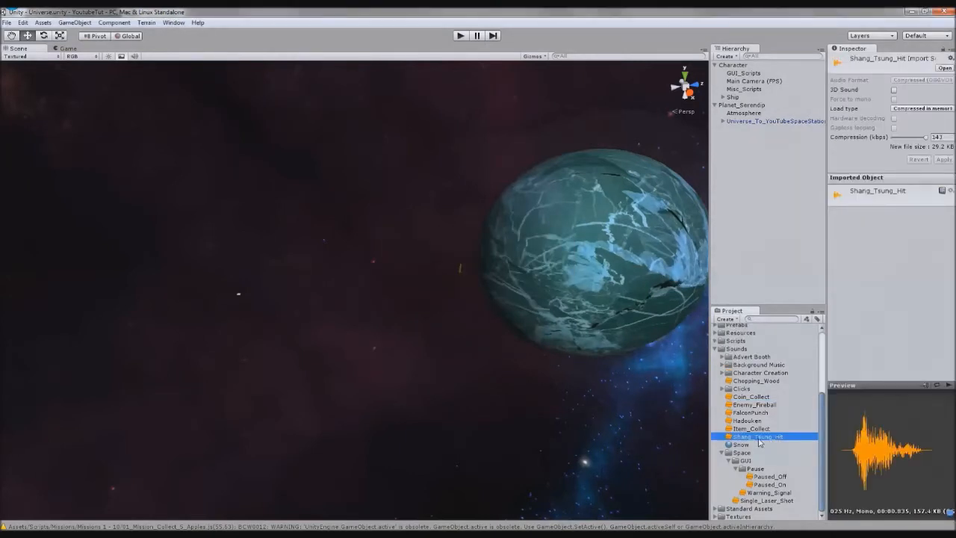
pyautogui.doubleClick(759, 437)
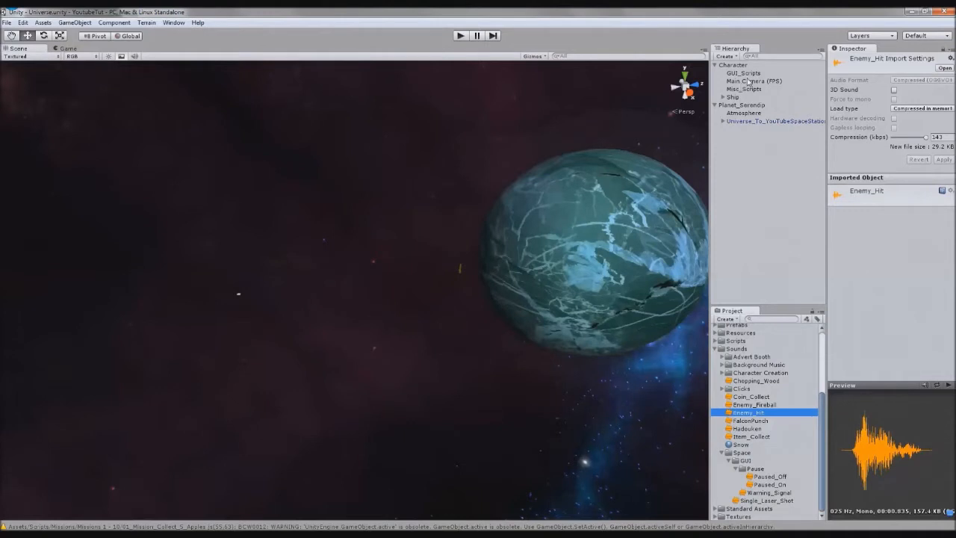
pyautogui.click(743, 72)
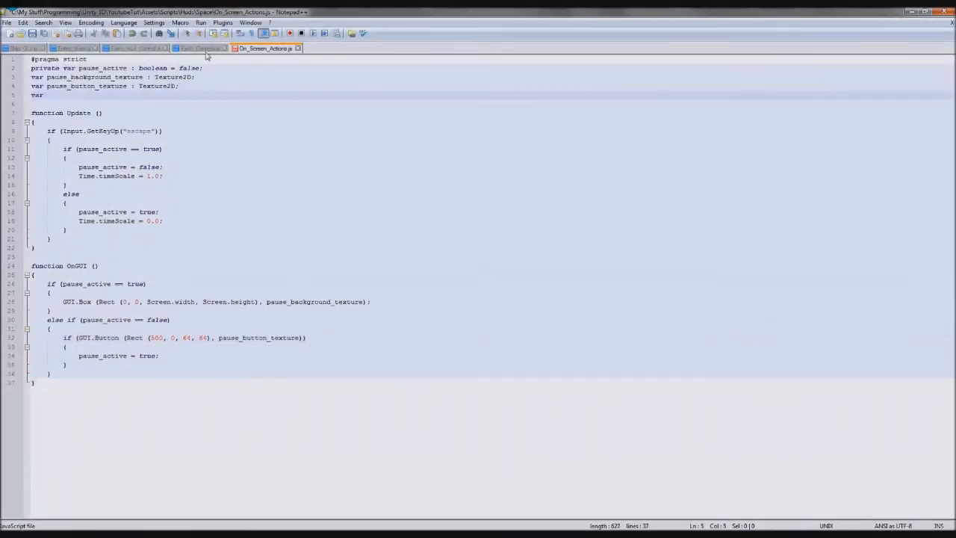
# Declare var pause_audio : AudioClip[] and call audio.PlayOneShot(pause_audio[0]) on unpause.
pyautogui.write('pause_audio : AudioClip[];')
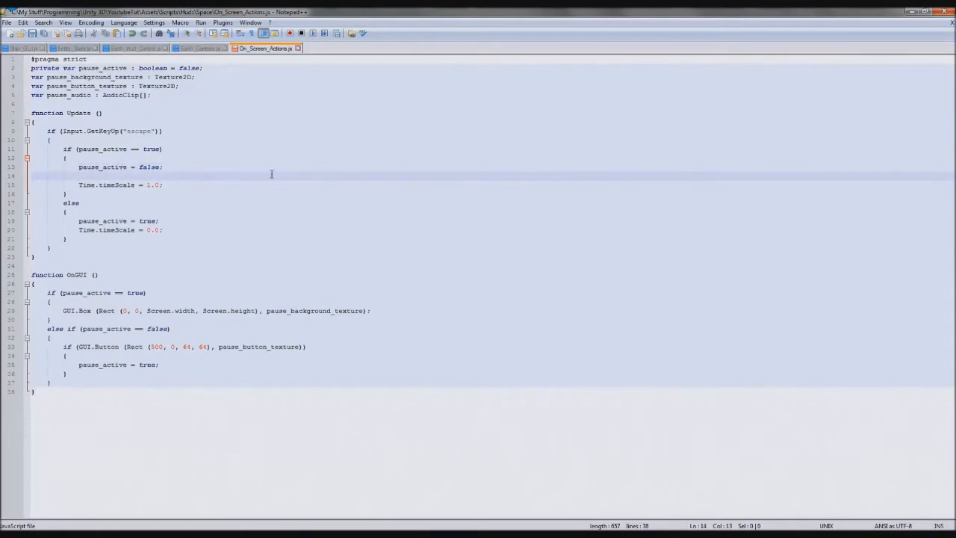
pyautogui.write('audio.PlayOneShot')
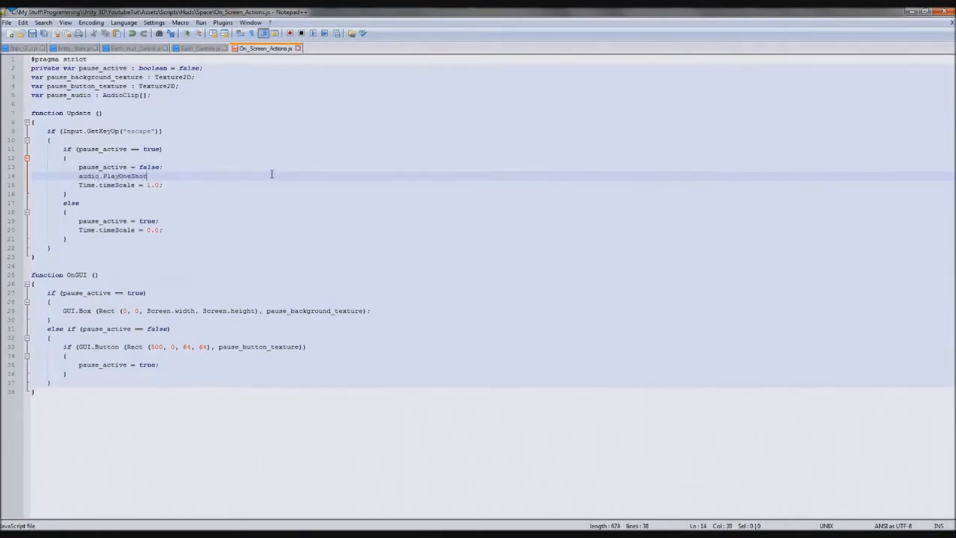
pyautogui.write('(pause_audio[0]);')
pyautogui.click(492, 95)
pyautogui.write(' //0 =')
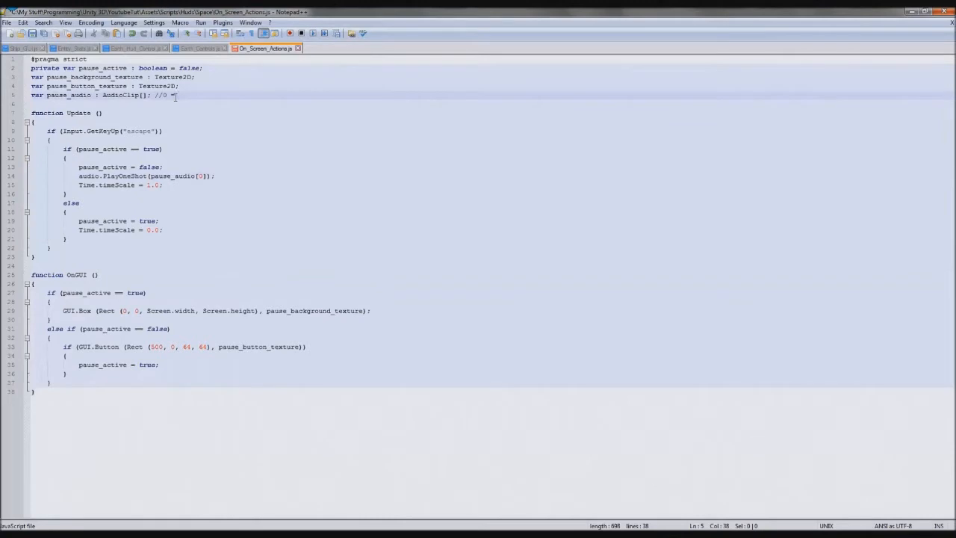
pyautogui.write('Play, 1 =')
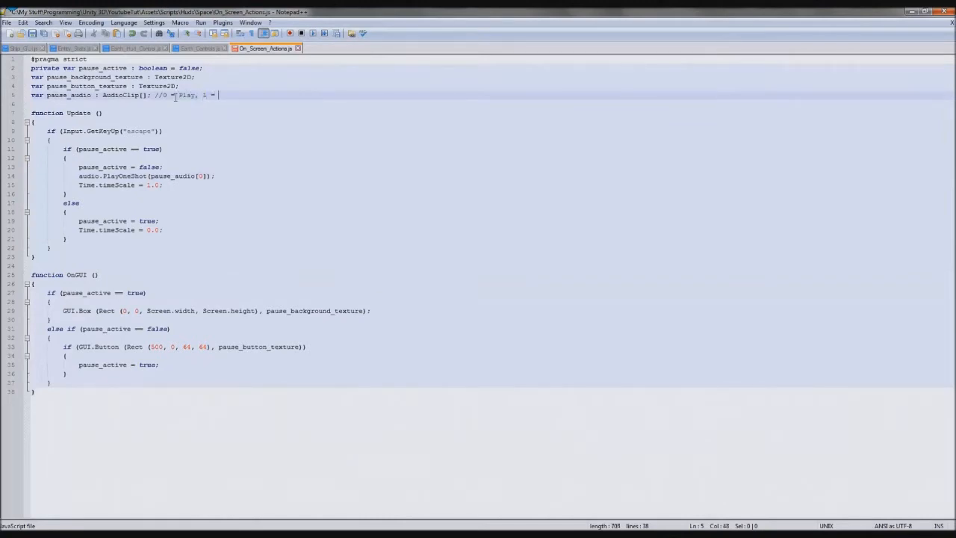
pyautogui.write('Pa')
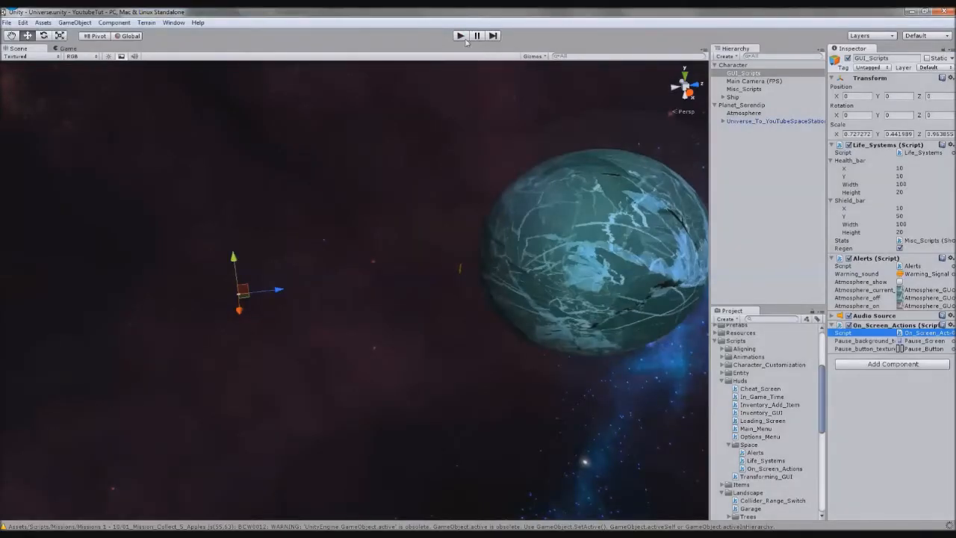
# Set GUI_Scripts' Pause_audio to Paused_Off and Paused_On, then start play mode.
pyautogui.click(459, 36)
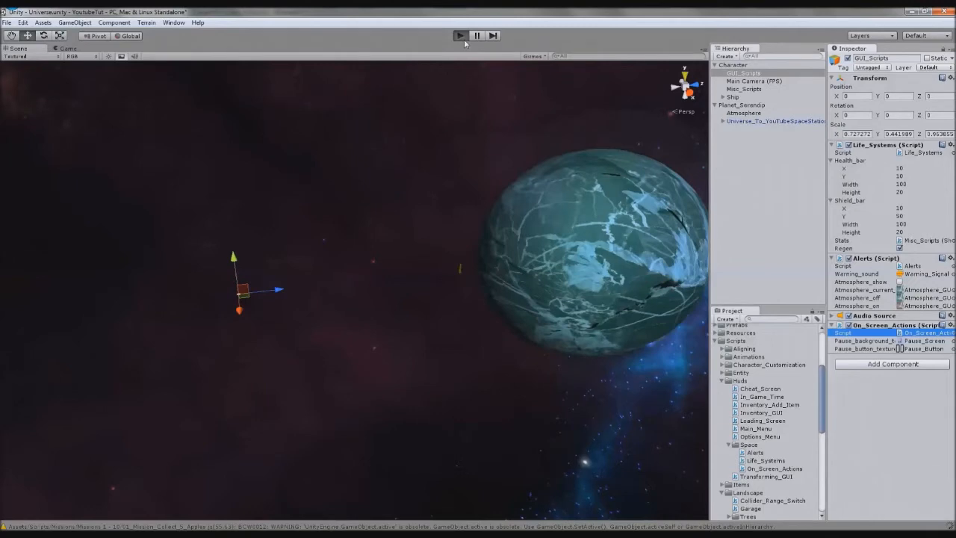
pyautogui.click(459, 35)
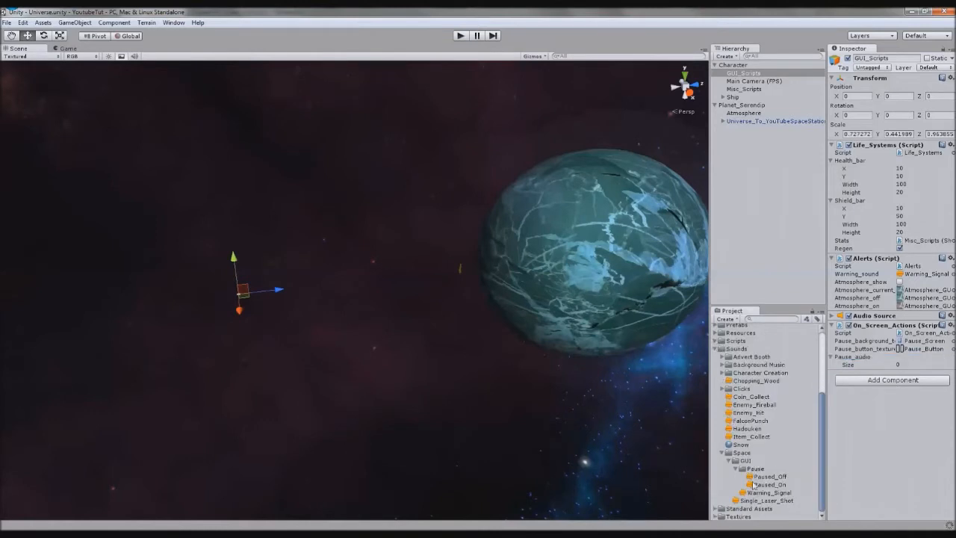
pyautogui.click(770, 484)
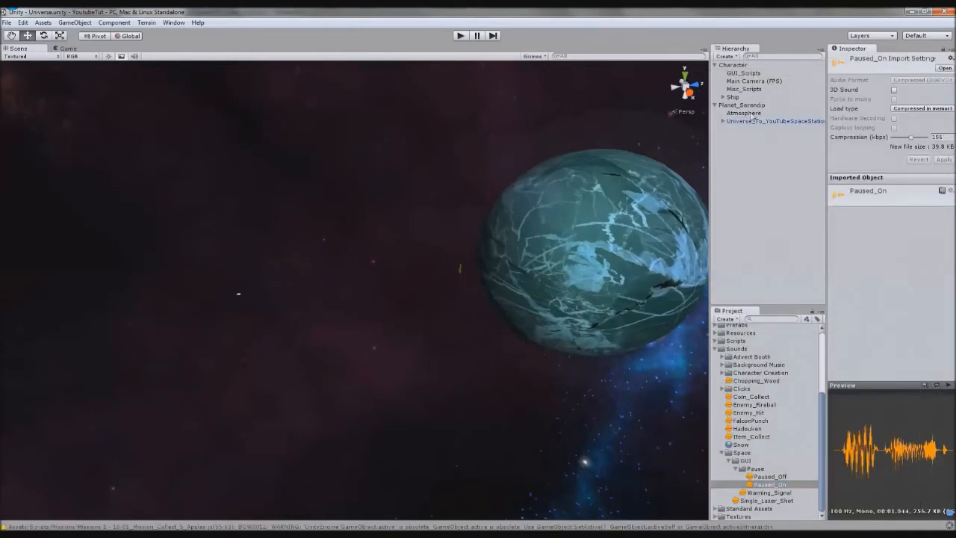
pyautogui.click(742, 73)
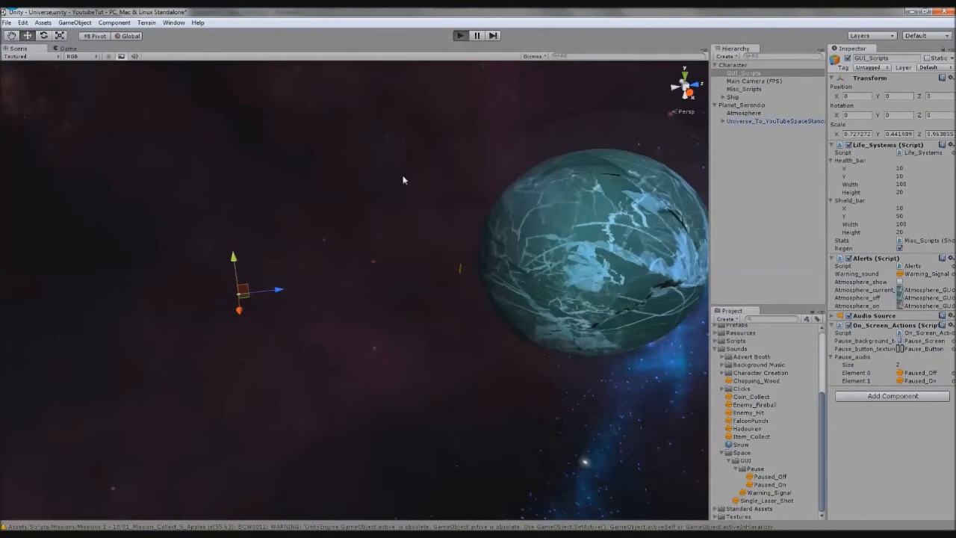
pyautogui.click(459, 35)
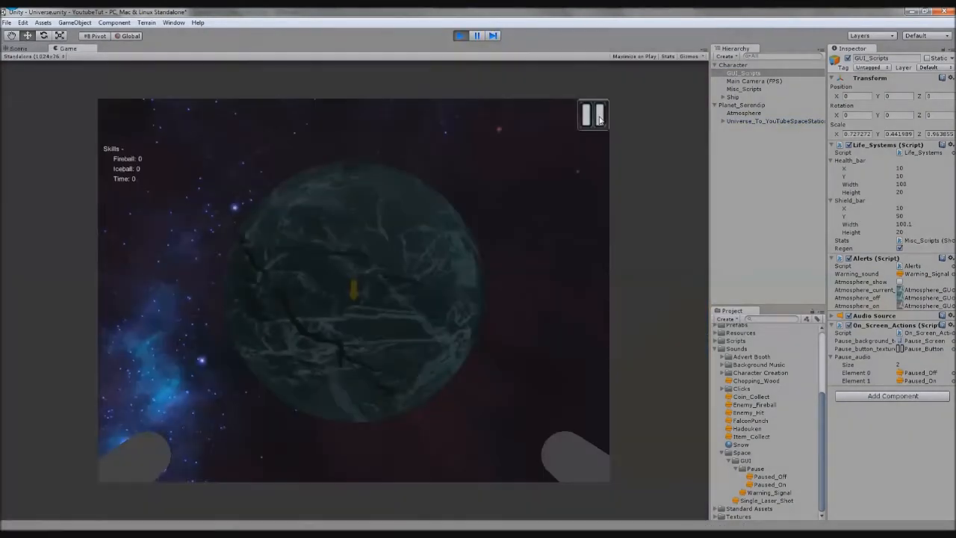
# Pause the running game to show the PAUSED screen, then resume gameplay.
pyautogui.click(592, 114)
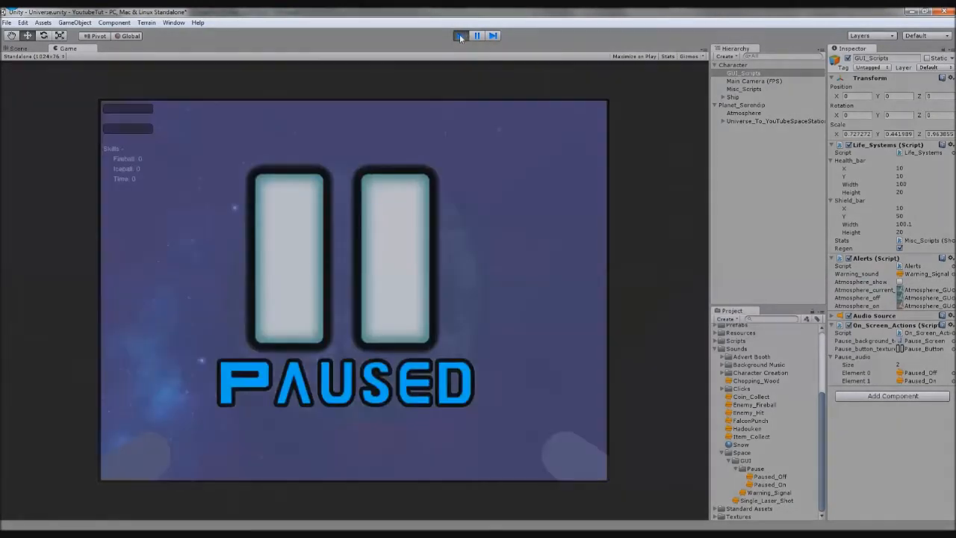
pyautogui.click(593, 114)
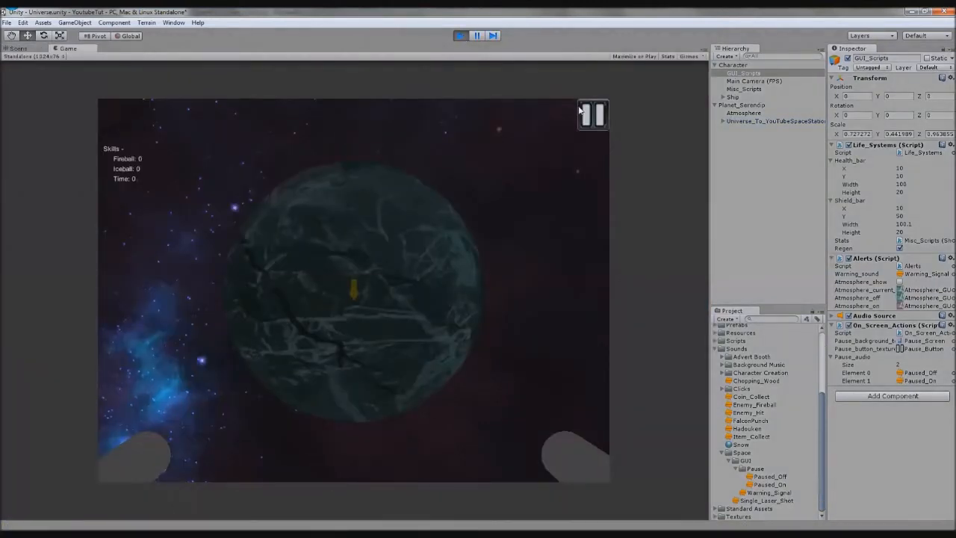
pyautogui.click(593, 114)
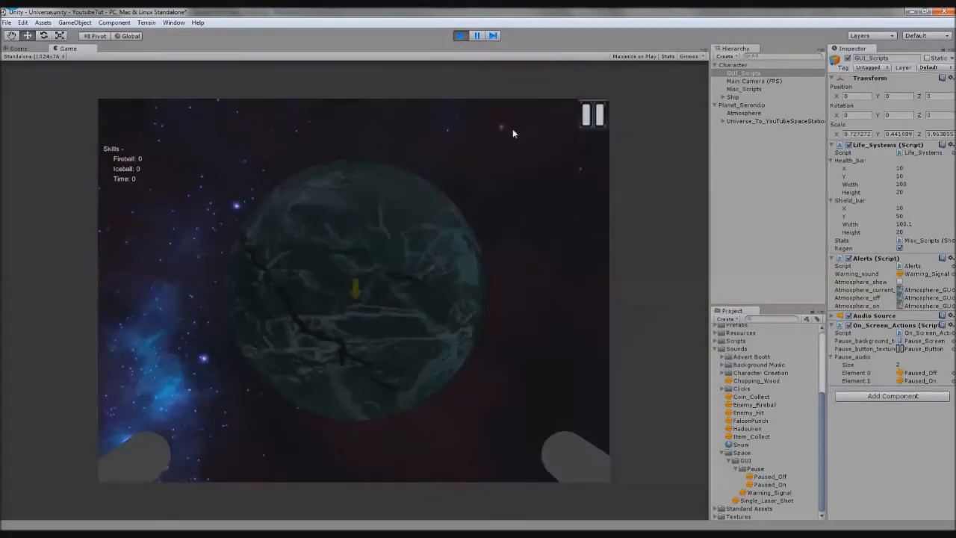
pyautogui.moveTo(430, 125)
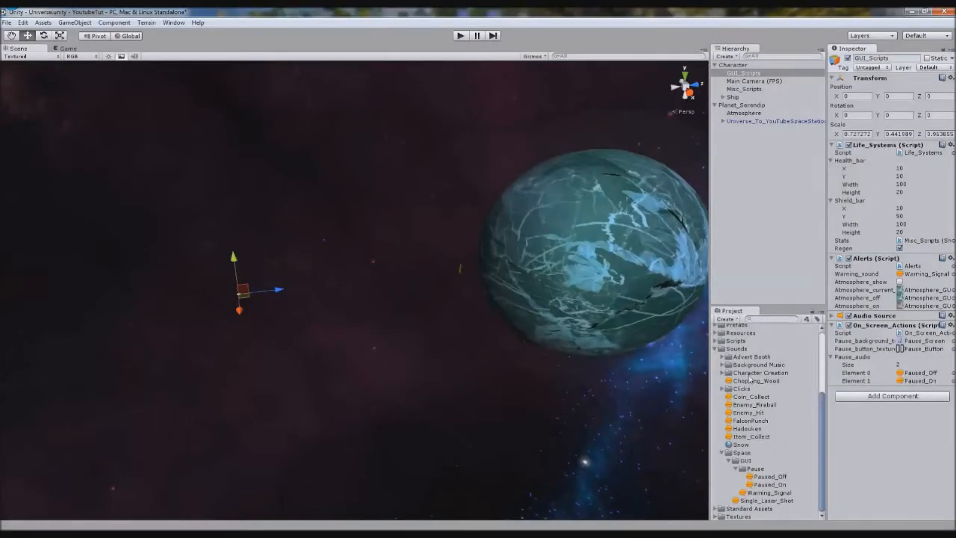
# Browse the Project panel's asset folders and select the Landscape folder.
pyautogui.click(736, 65)
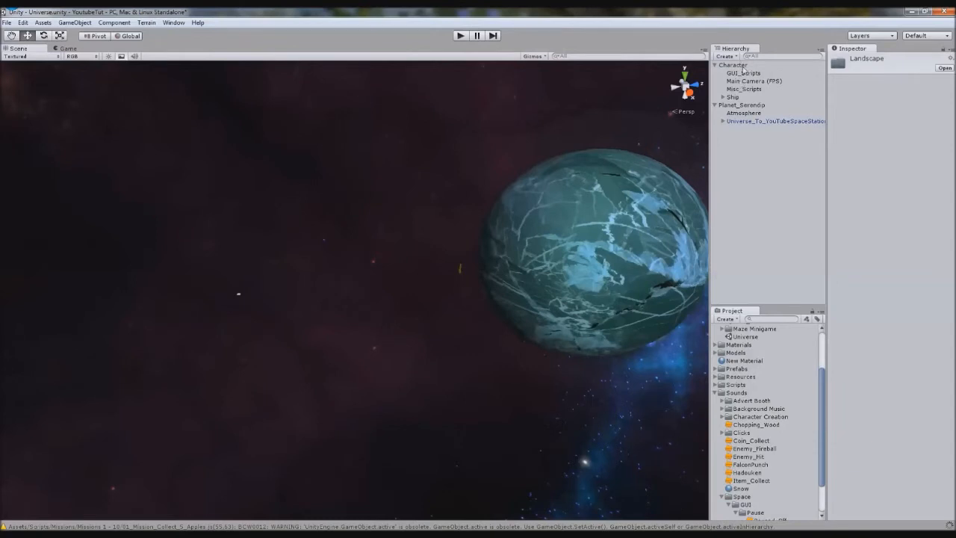
# Select Character and inspect its Space_Fire component with Fireball as the bullet.
pyautogui.click(734, 65)
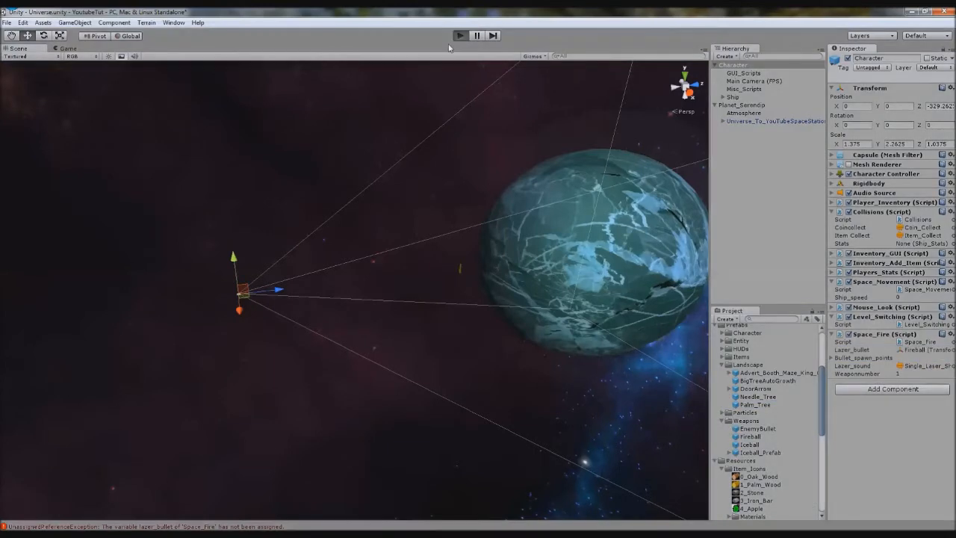
pyautogui.click(460, 35)
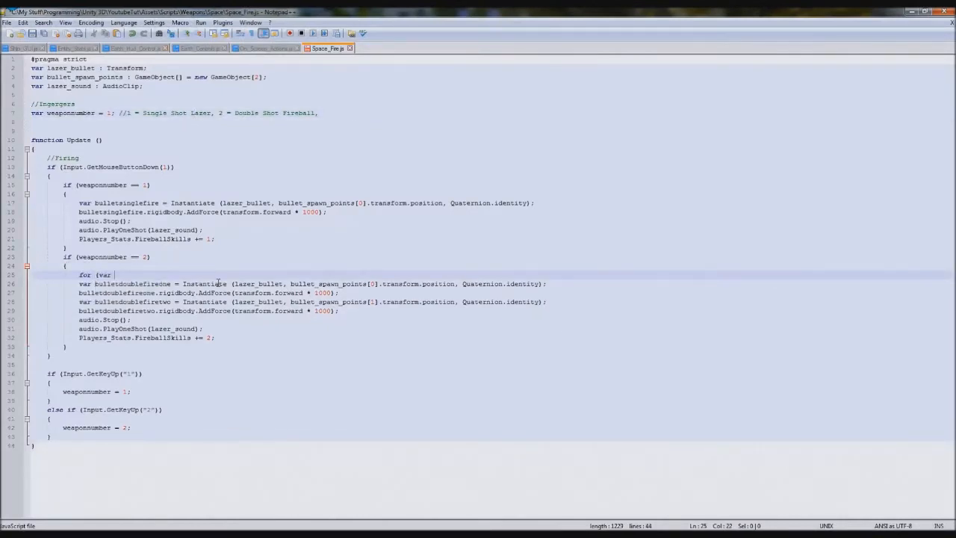
# Type 'for (var i = 0;' inside Space_Fire.js's weaponnumber == 2 branch.
pyautogui.write('i =')
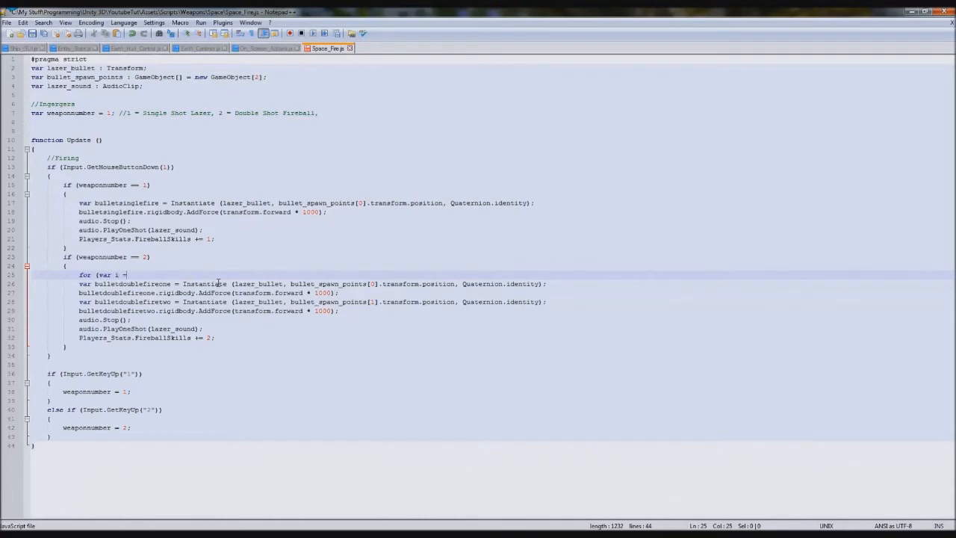
pyautogui.write('0;')
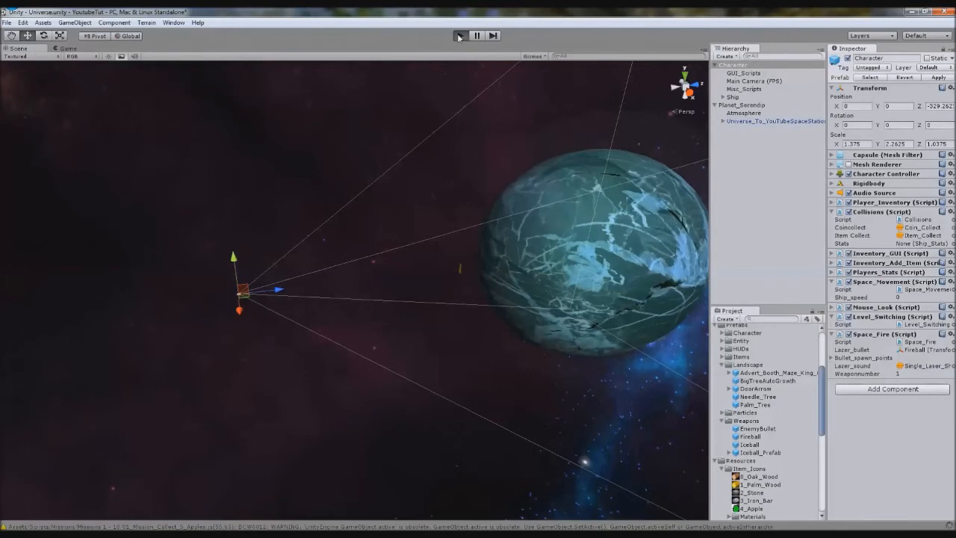
# Run the space scene and test firing the weapon in the Game view.
pyautogui.click(459, 35)
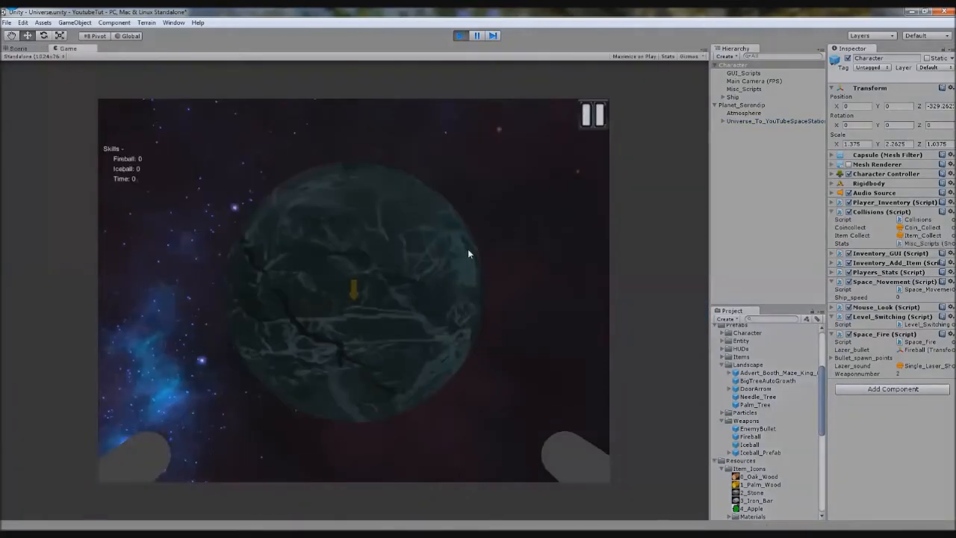
pyautogui.click(355, 291)
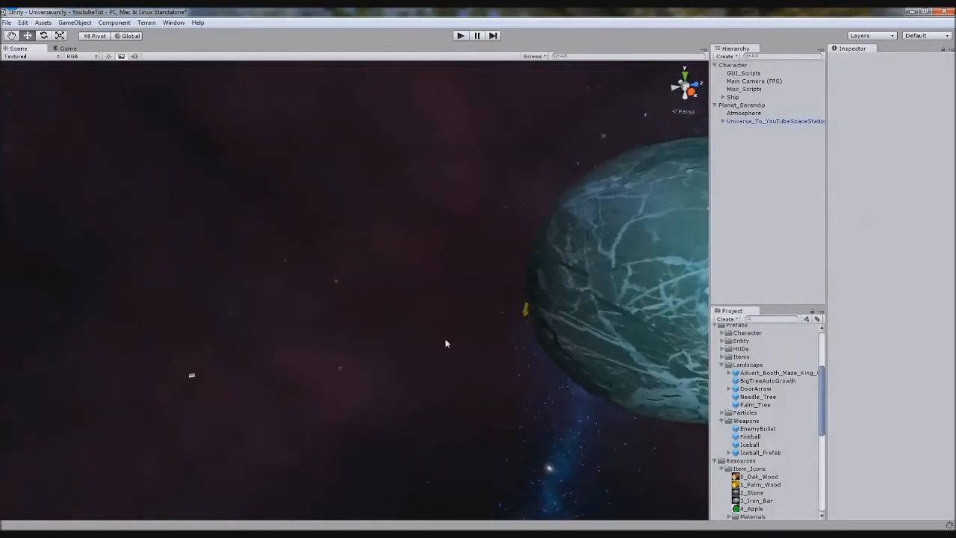
# Add Enemy_Ship to the scene and expand, then collapse, its two Ship_Weapons children.
pyautogui.click(74, 23)
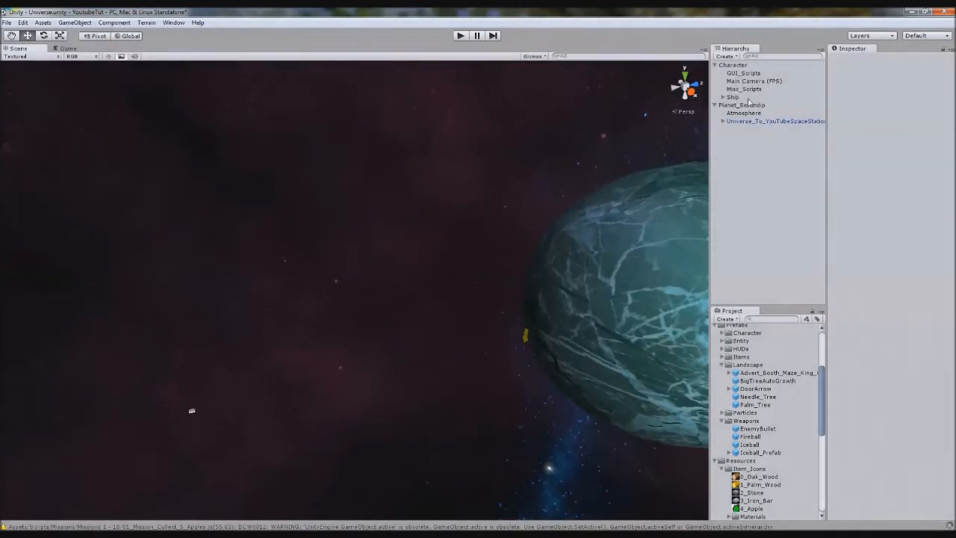
pyautogui.click(738, 105)
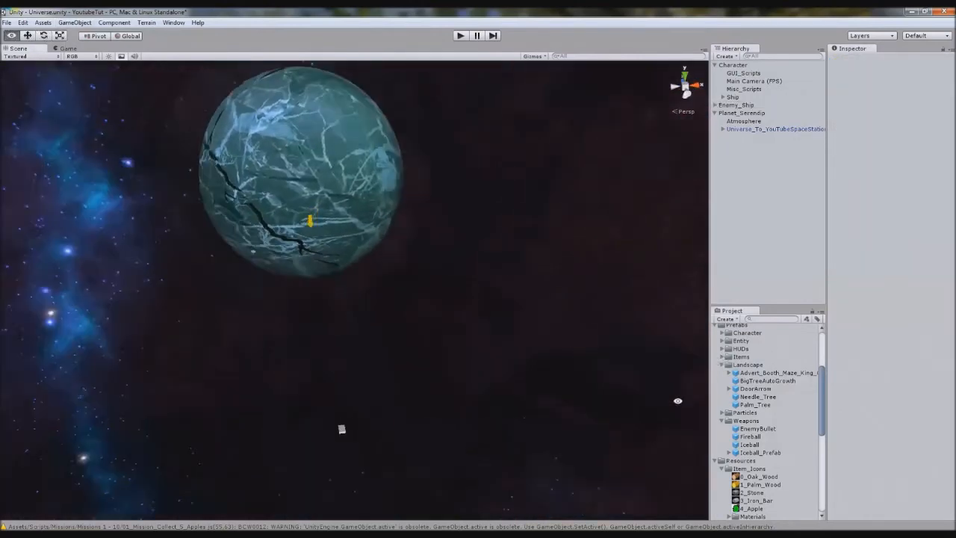
pyautogui.click(738, 105)
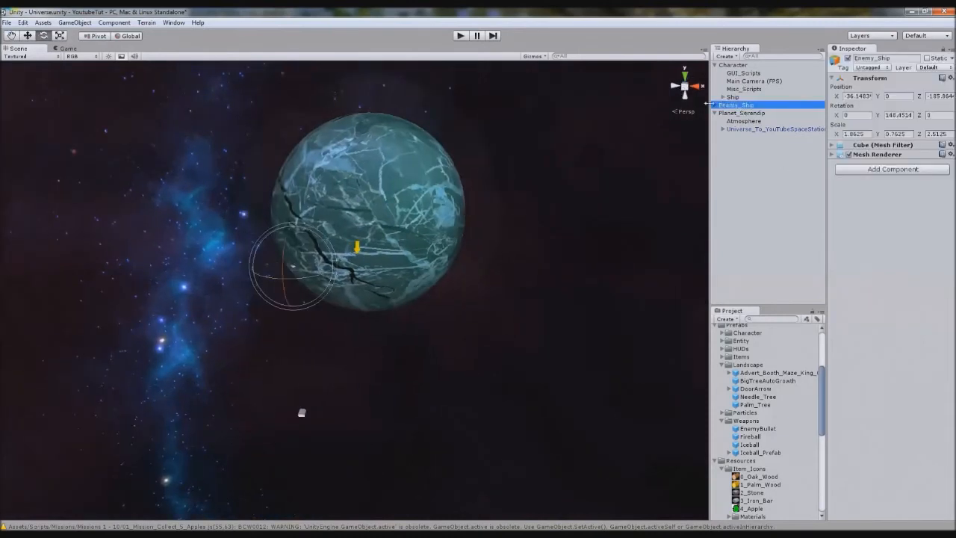
pyautogui.click(751, 113)
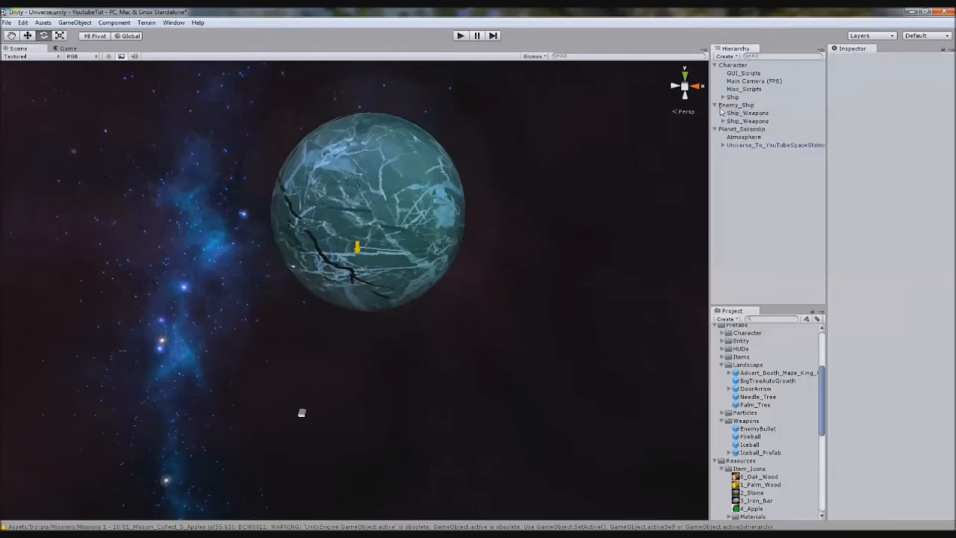
pyautogui.click(740, 104)
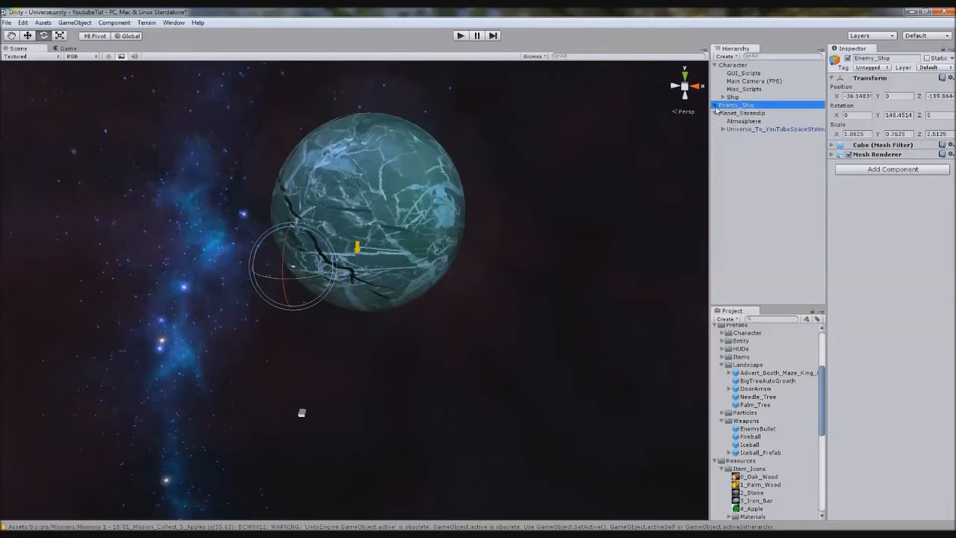
pyautogui.click(734, 105)
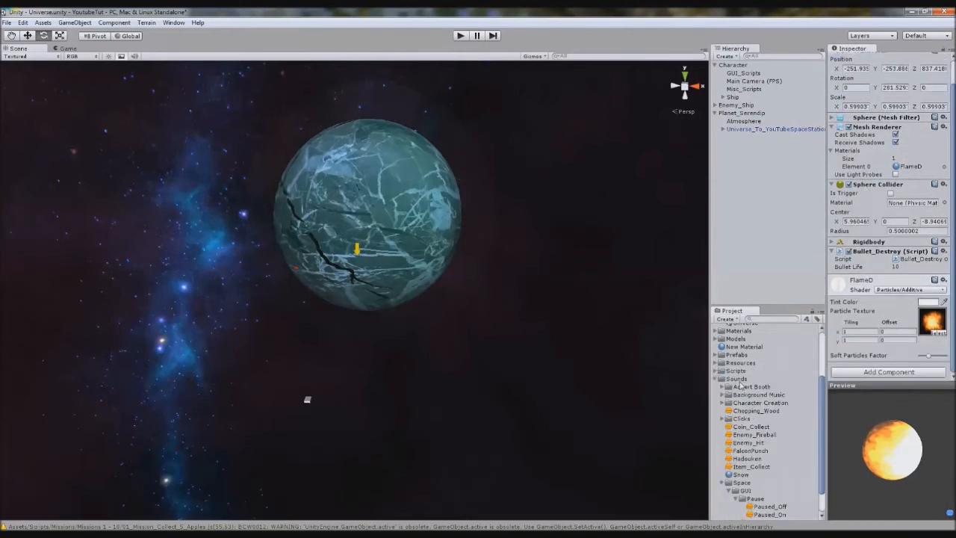
# Search the Project for 'enemy' and open Enemy_Collisions in Notepad++.
pyautogui.scroll(-3)
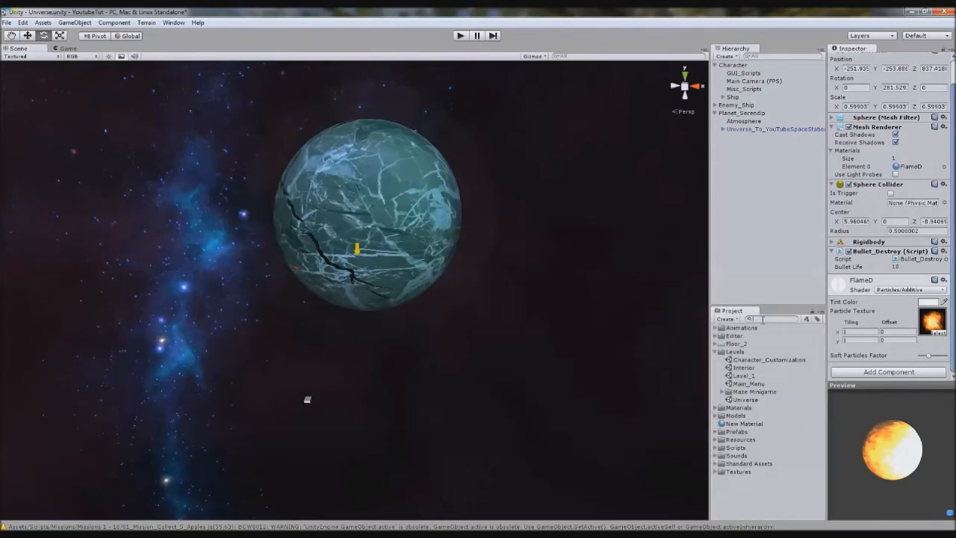
pyautogui.write('enemy')
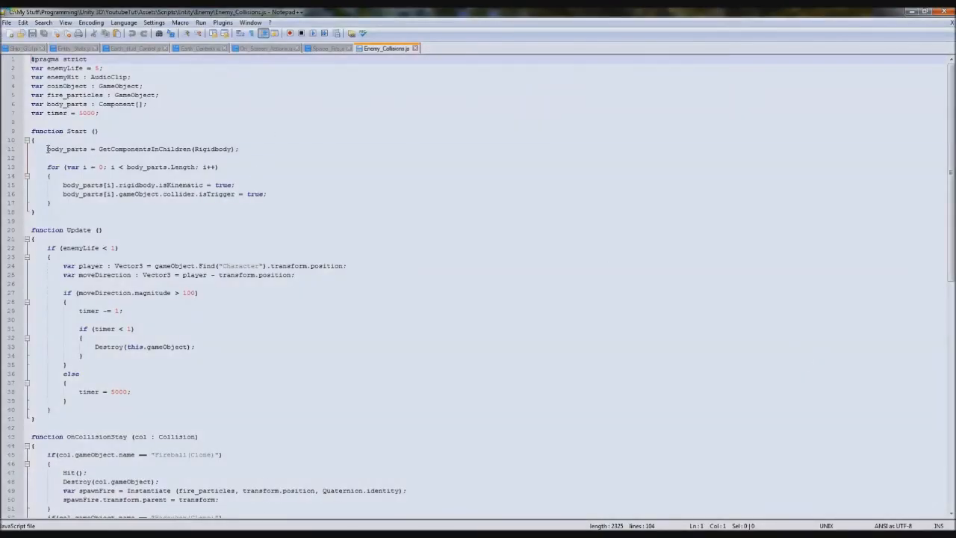
# Read through Enemy_Collisions.js, then return to the Unity editor.
pyautogui.moveTo(46, 149); pyautogui.dragTo(33, 211)
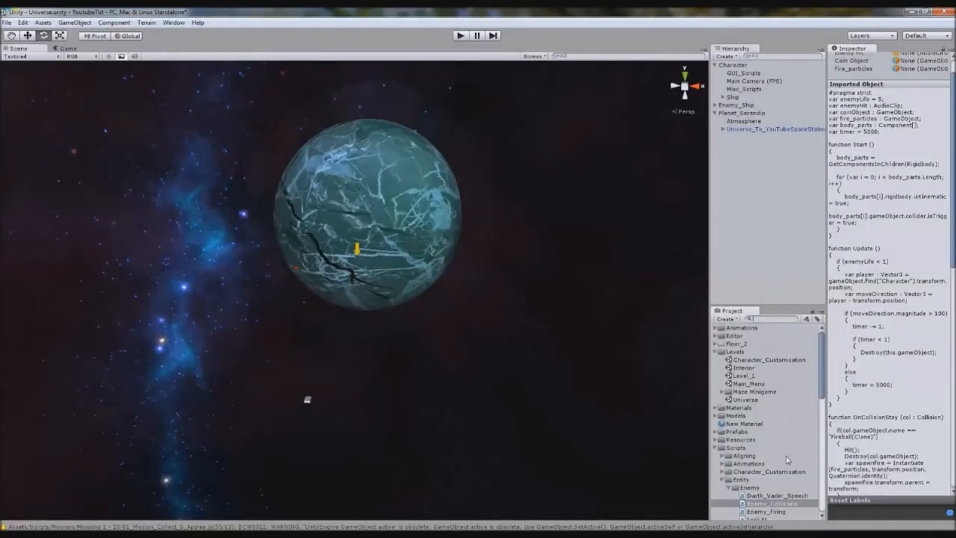
# Rename the script Land_Enemy_Collisions and add a Space_Enemy_Collisions copy in a new Space folder.
pyautogui.click(772, 443)
pyautogui.write('Land_')
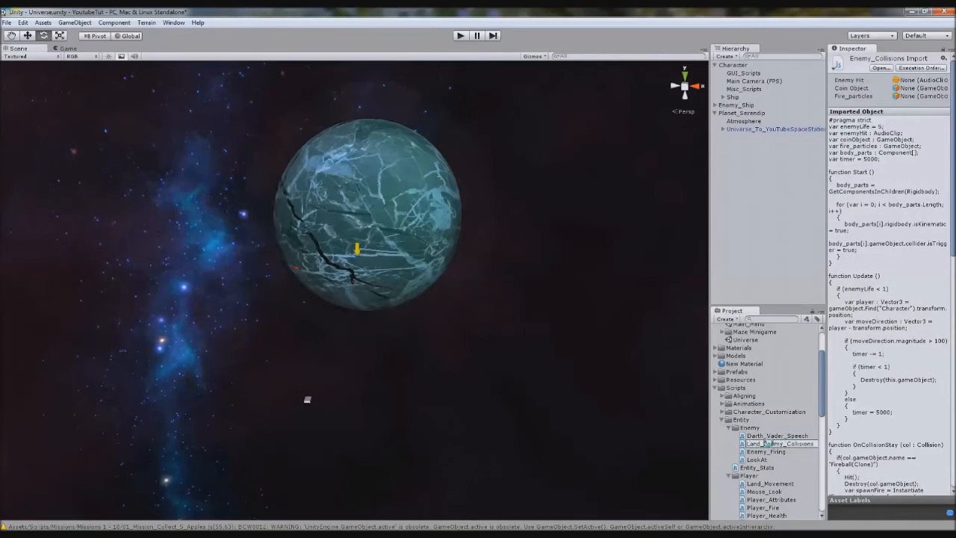
pyautogui.click(780, 452)
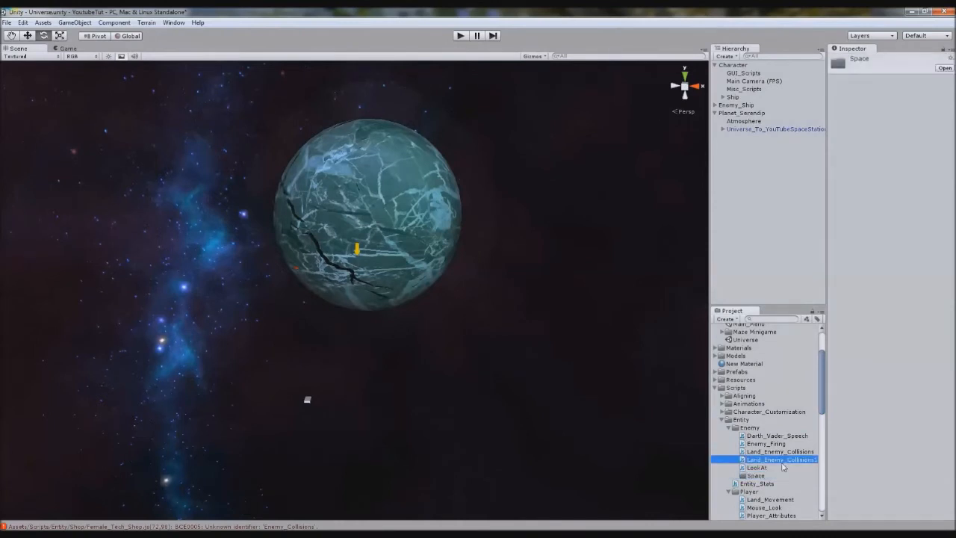
pyautogui.click(783, 475)
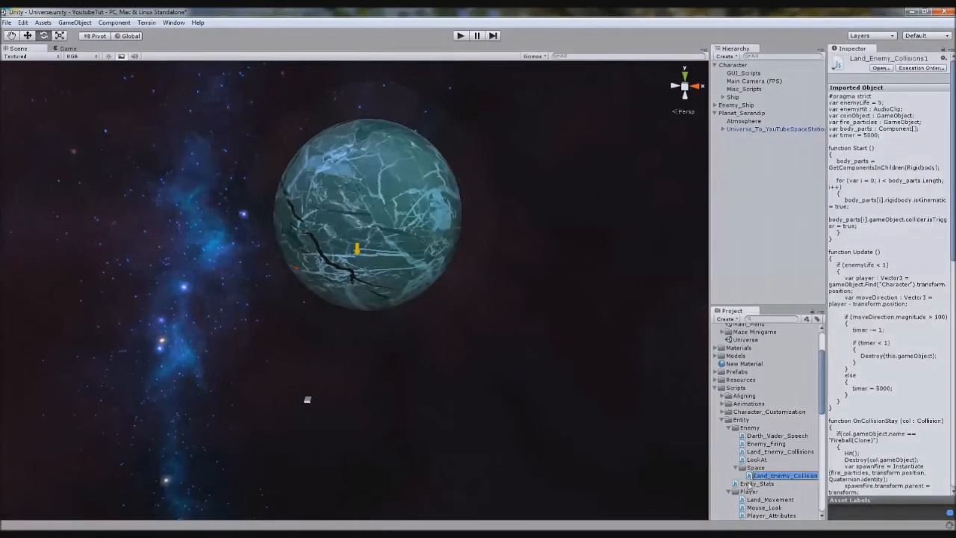
pyautogui.click(757, 484)
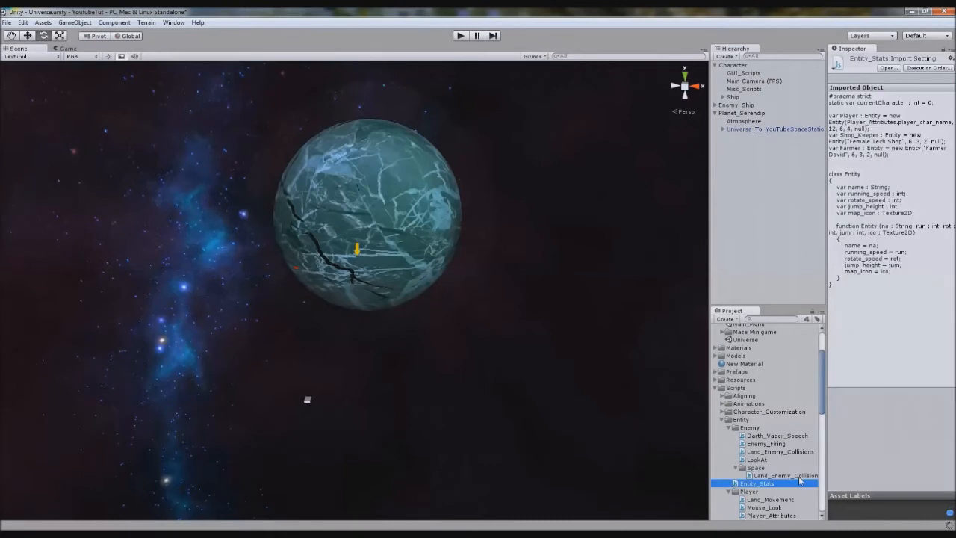
pyautogui.click(785, 476)
pyautogui.write('Spac')
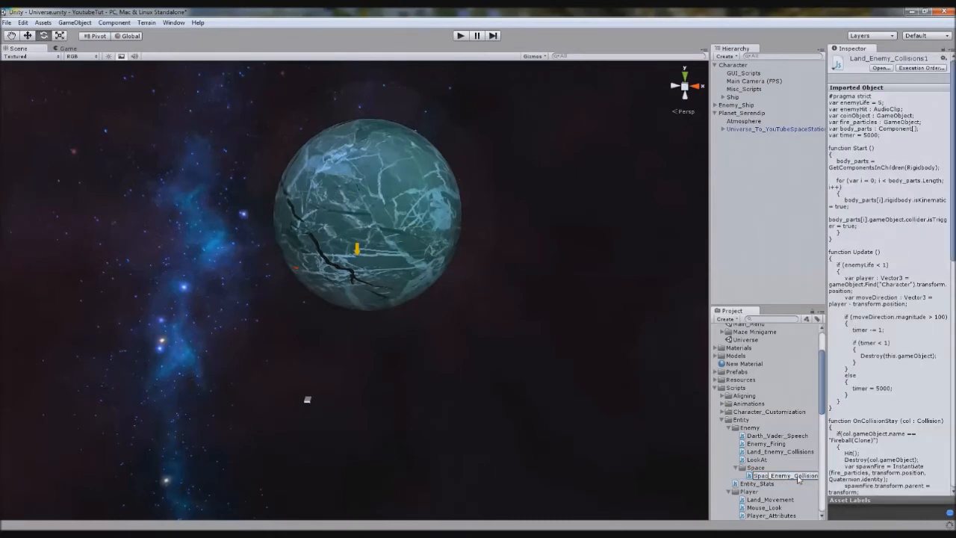
pyautogui.click(785, 475)
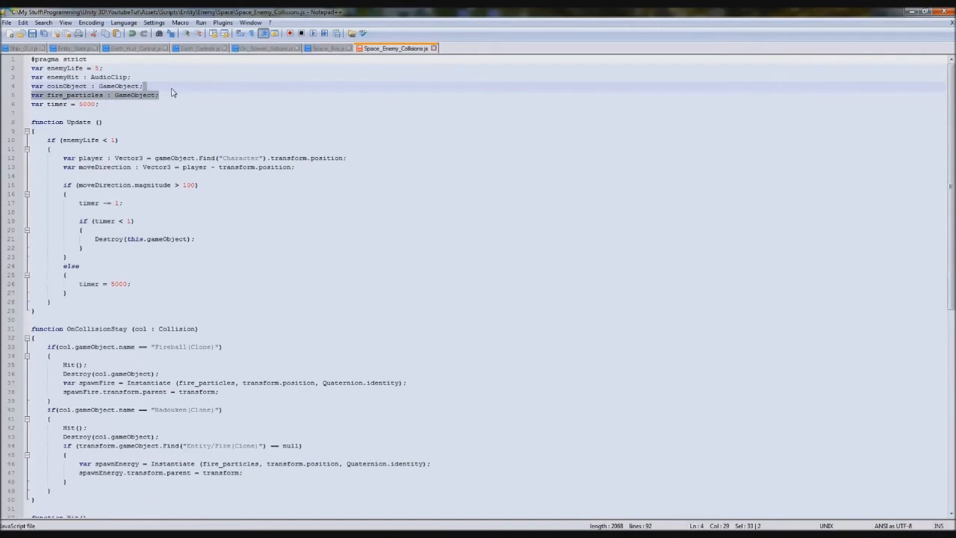
# Remove unused variables, Hit function and particle lines; add Destroy(this.gameObject) and enemyLife -= 1;.
pyautogui.press('Delete')
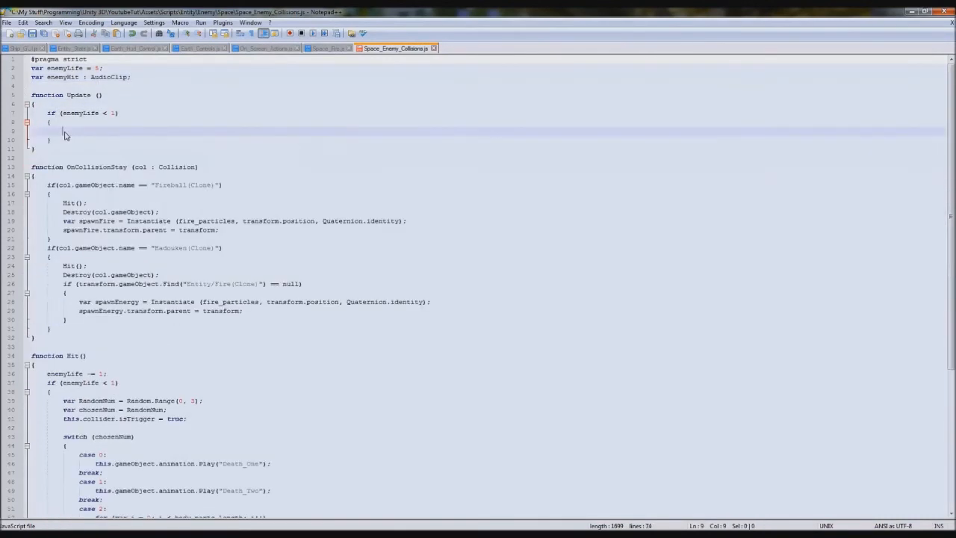
pyautogui.write('Destroy(this.gameObject);')
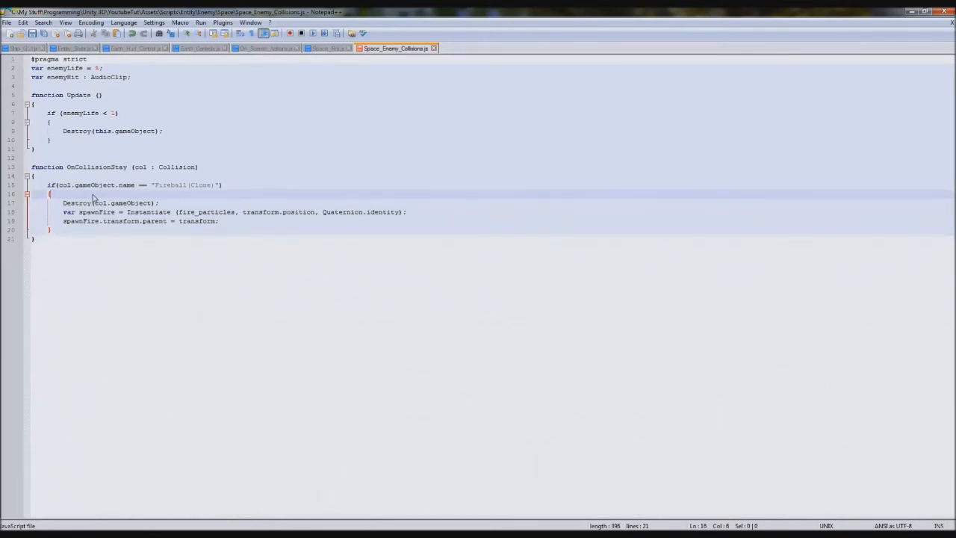
pyautogui.moveTo(11, 112)
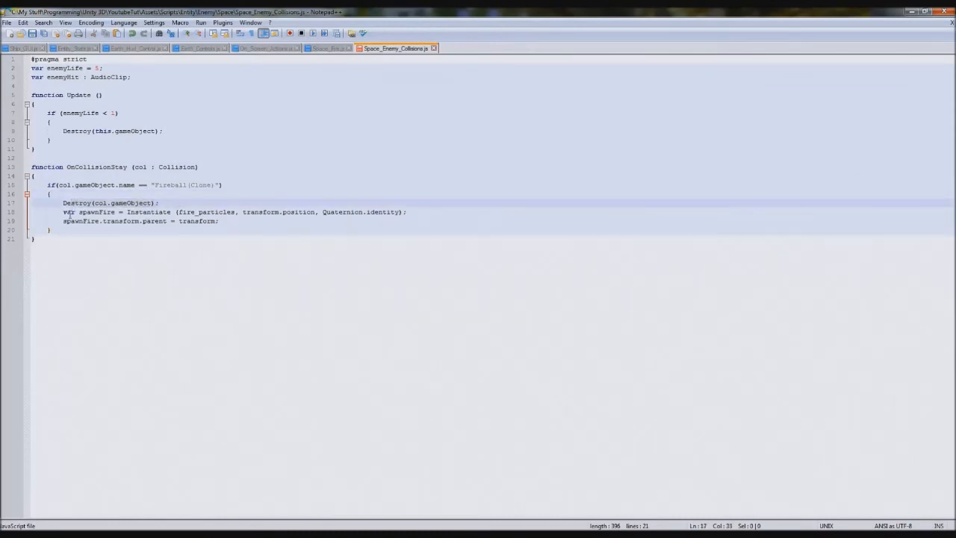
pyautogui.press('Delete')
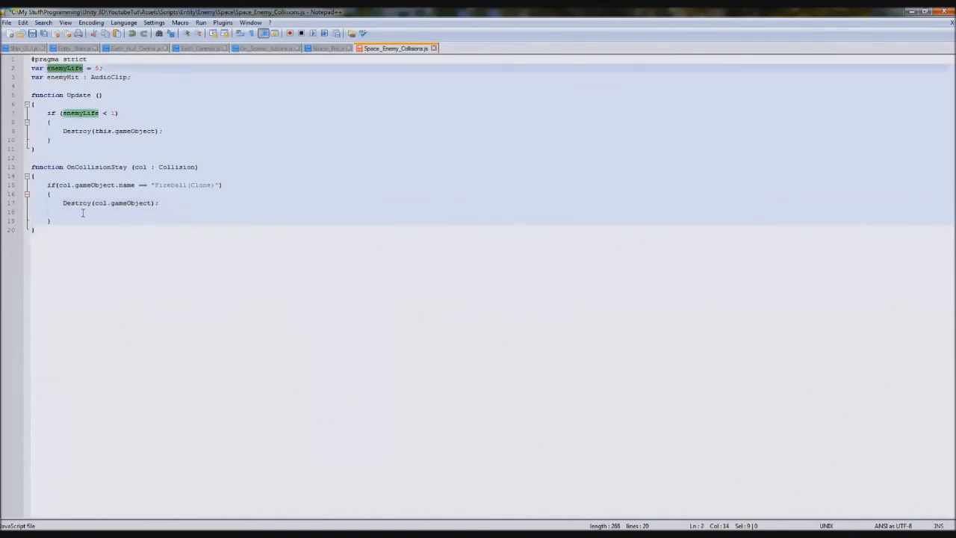
pyautogui.write('enemyLife -= 1;')
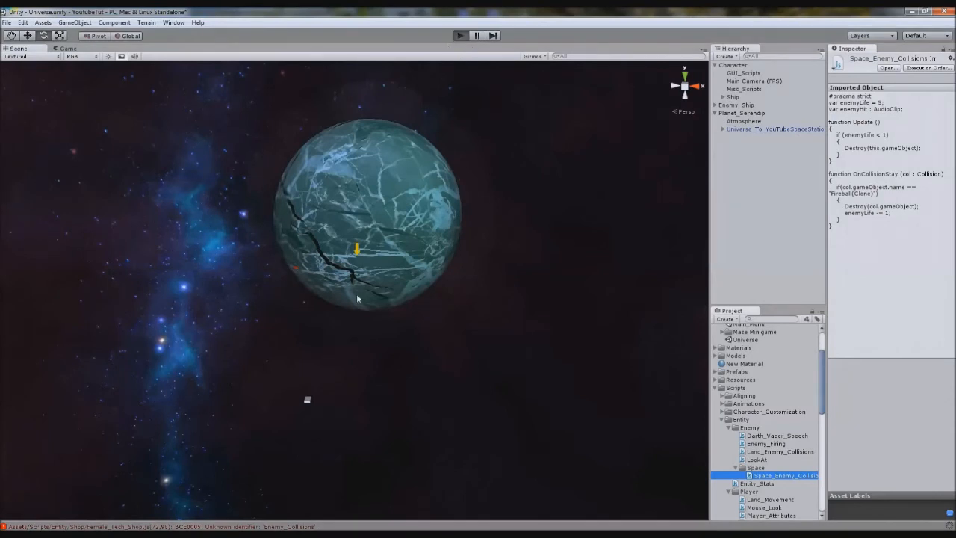
# Replace Enemy_Collisions with Land_Enemy_Collisions in Female_Tech_Shop.js and 01_Mission_Collect_5_Apples.js.
pyautogui.click(460, 36)
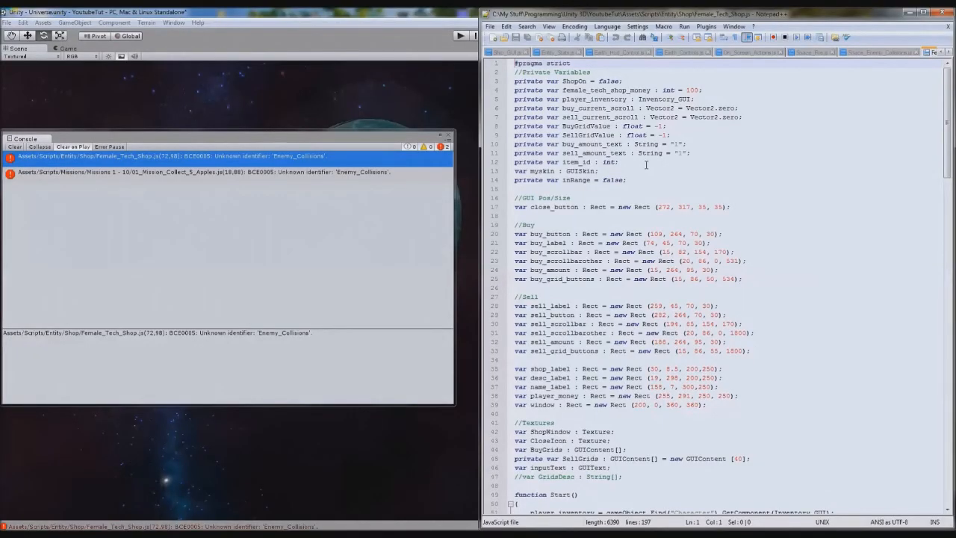
pyautogui.scroll(-3)
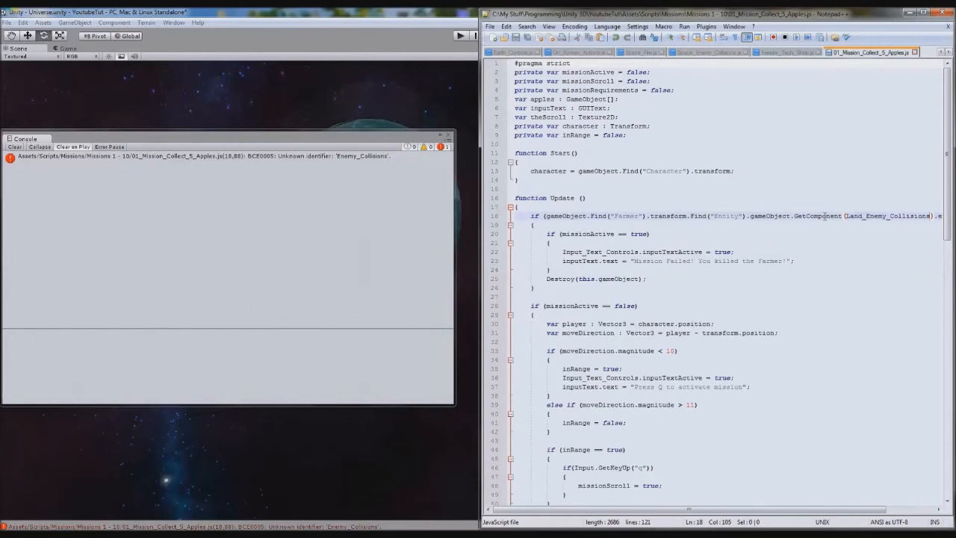
pyautogui.click(784, 51)
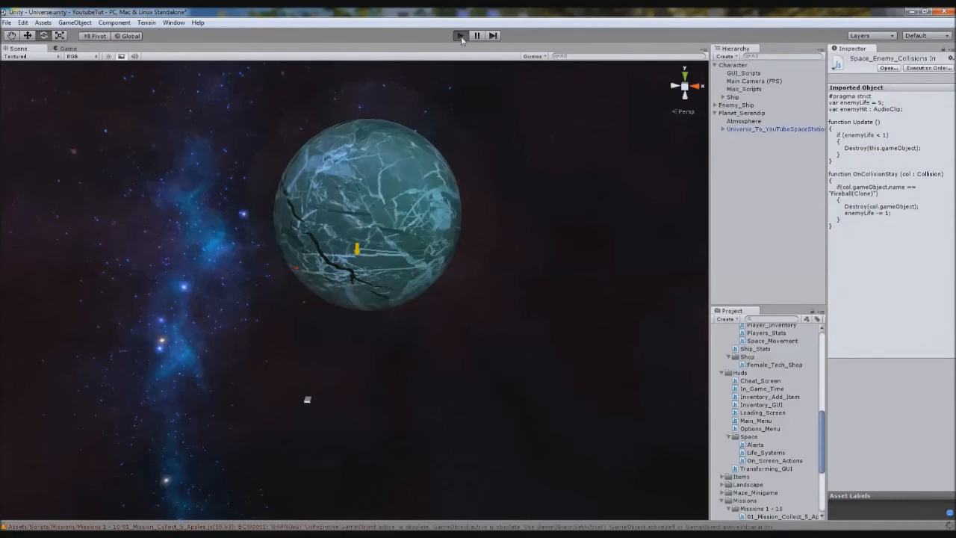
# Set Sounds/Enemy_Hit as Enemy_Ship's Enemy Hit clip and add an Audio Source component.
pyautogui.click(454, 35)
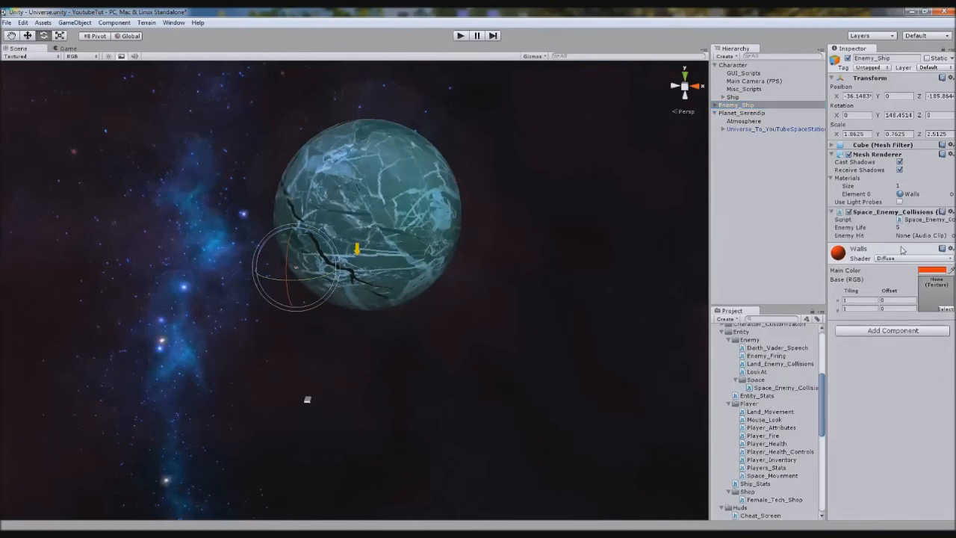
pyautogui.scroll(-3)
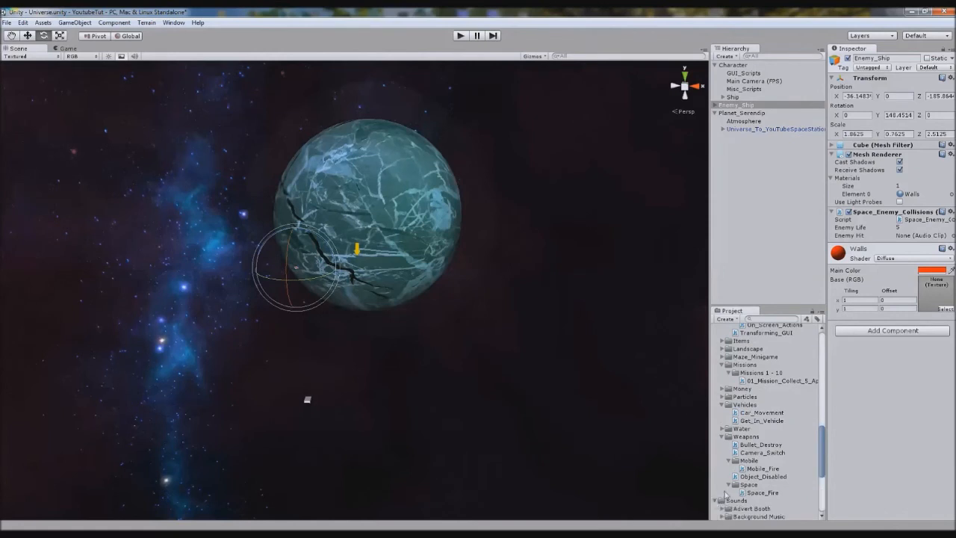
pyautogui.scroll(-3)
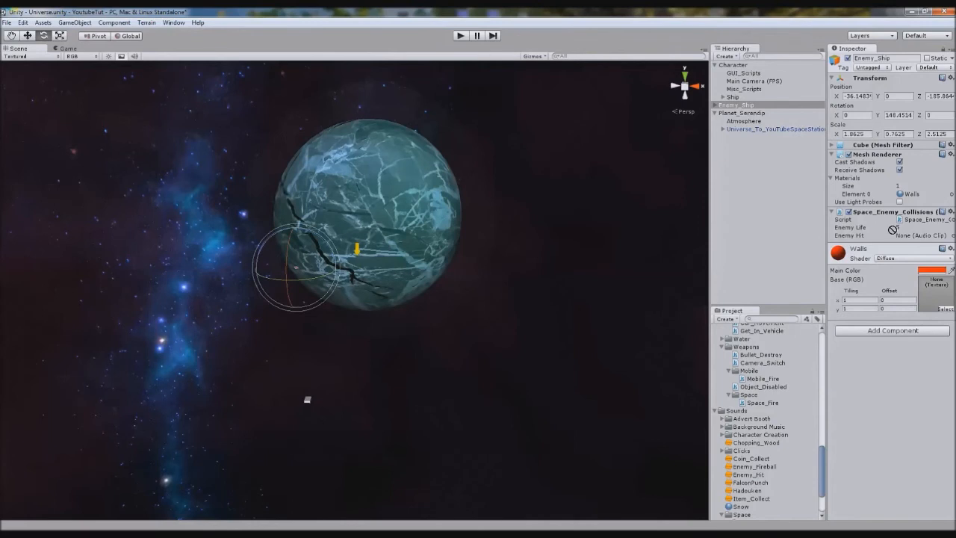
pyautogui.click(892, 331)
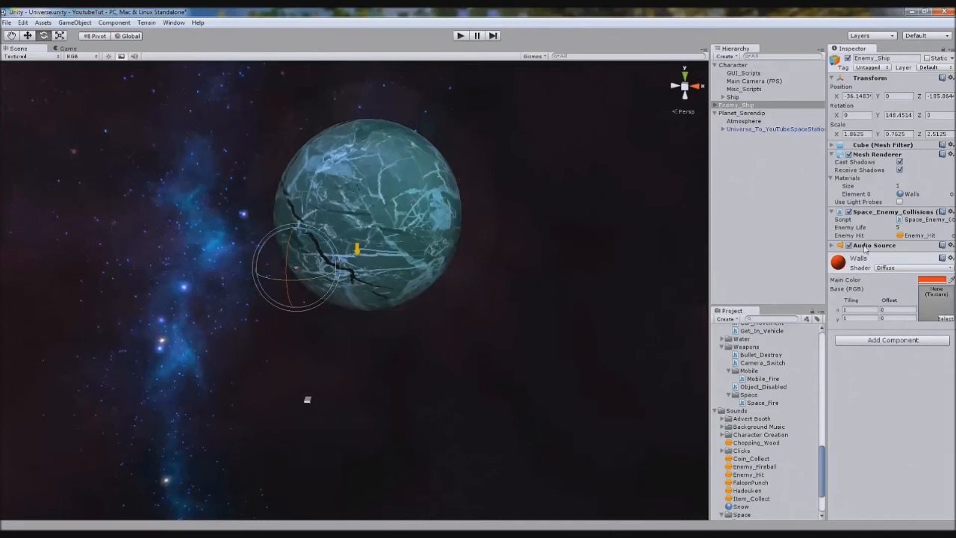
pyautogui.click(832, 245)
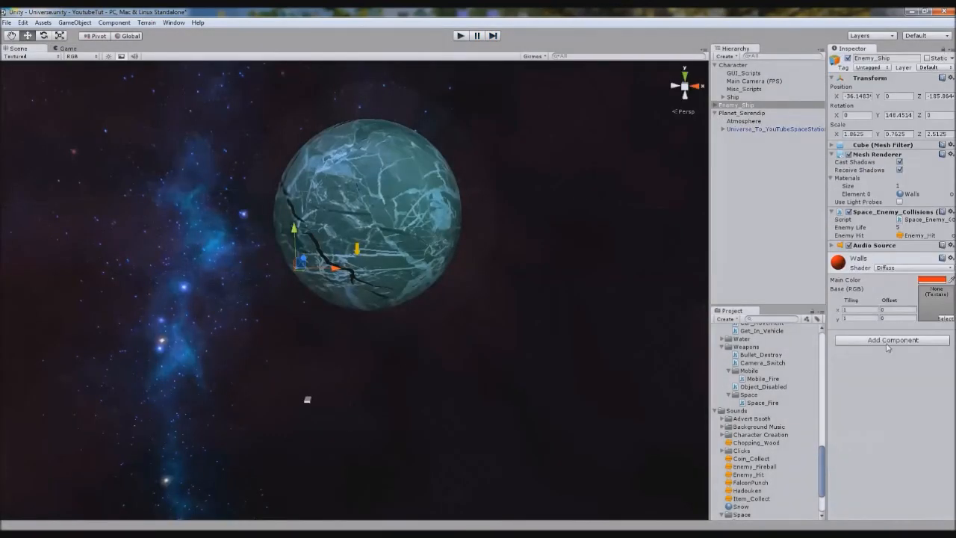
# Add a Physics > Box Collider component to Enemy_Ship.
pyautogui.click(892, 340)
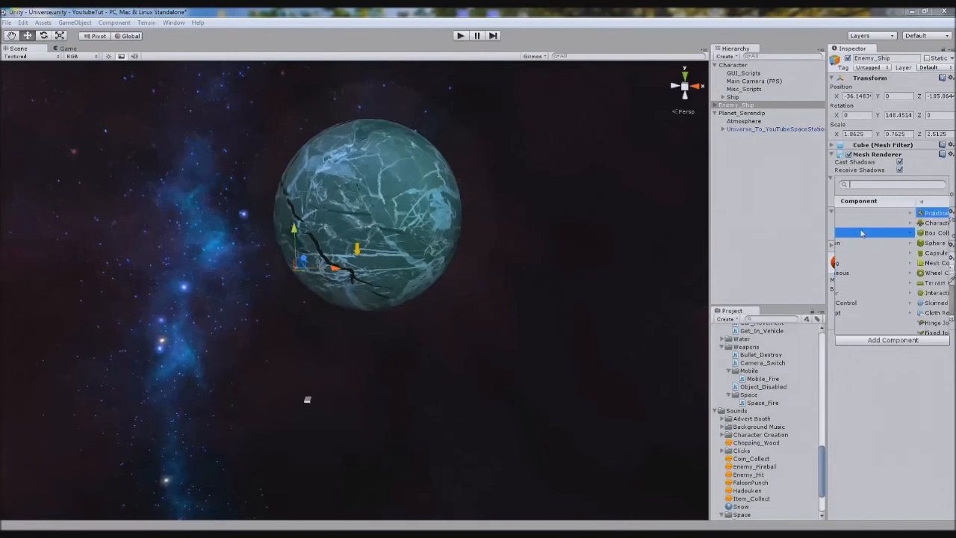
pyautogui.click(934, 233)
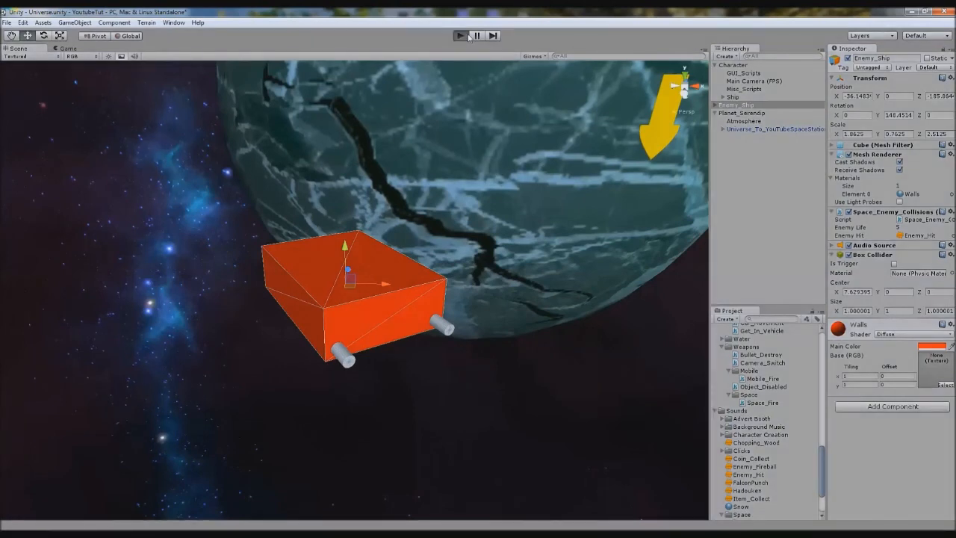
pyautogui.click(460, 36)
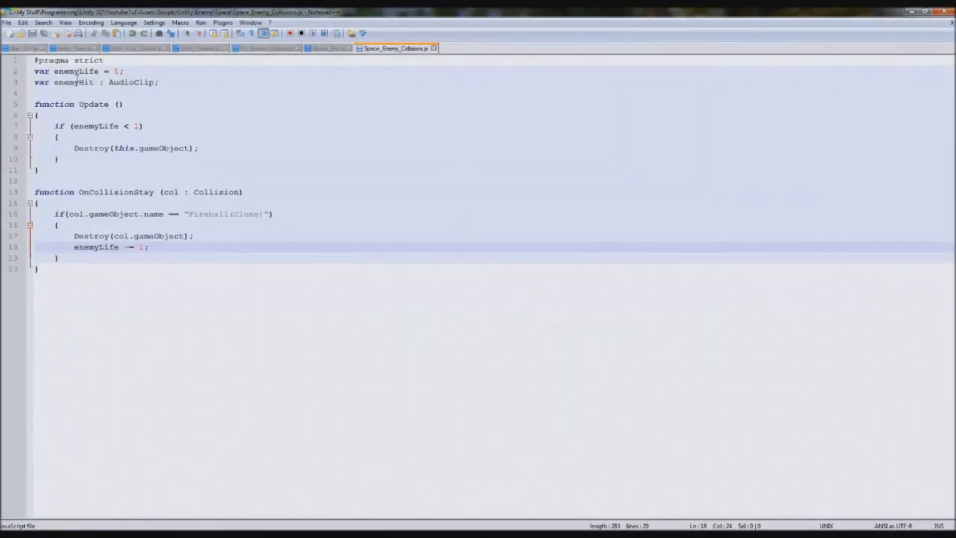
# Add audio.Stop(); and audio.PlayOneShot(enemyHit); below enemyLife -= 1; in the Fireball branch.
pyautogui.doubleClick(72, 83)
pyautogui.write('aud')
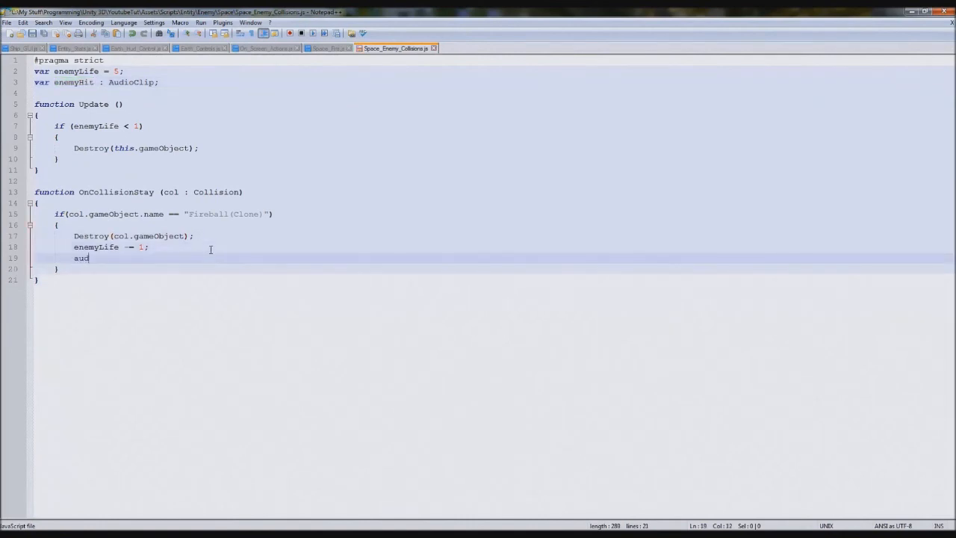
pyautogui.write('io.Stop();')
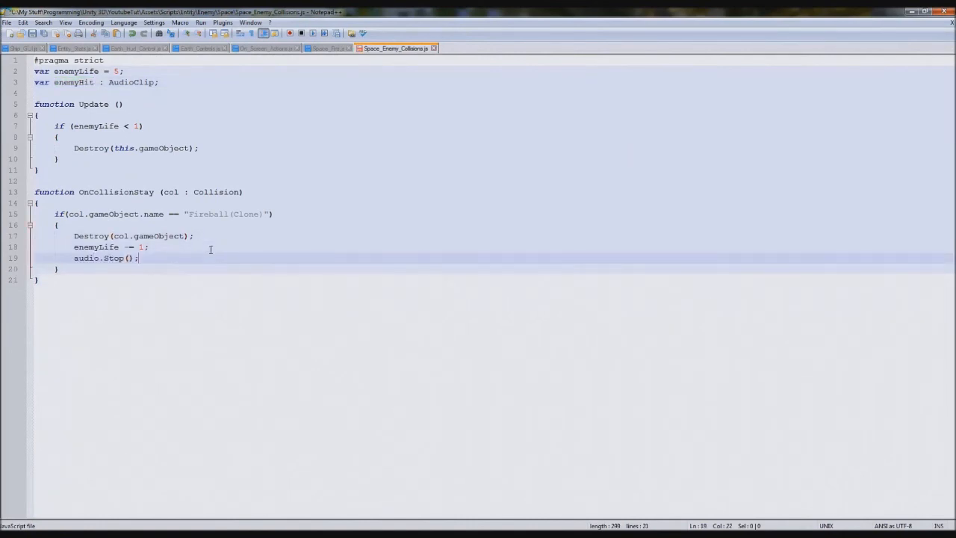
pyautogui.write('audio.Pla')
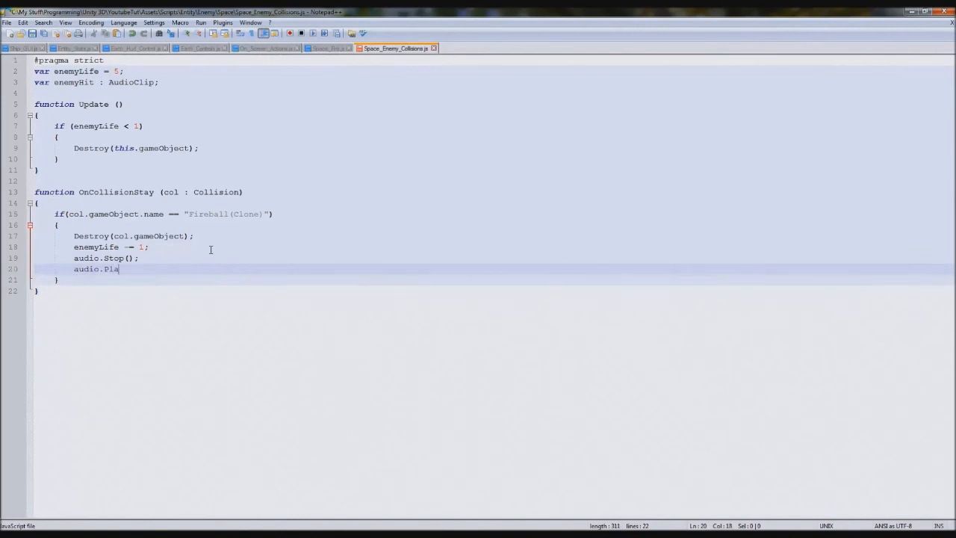
pyautogui.write('yOneShot(enemyHit);')
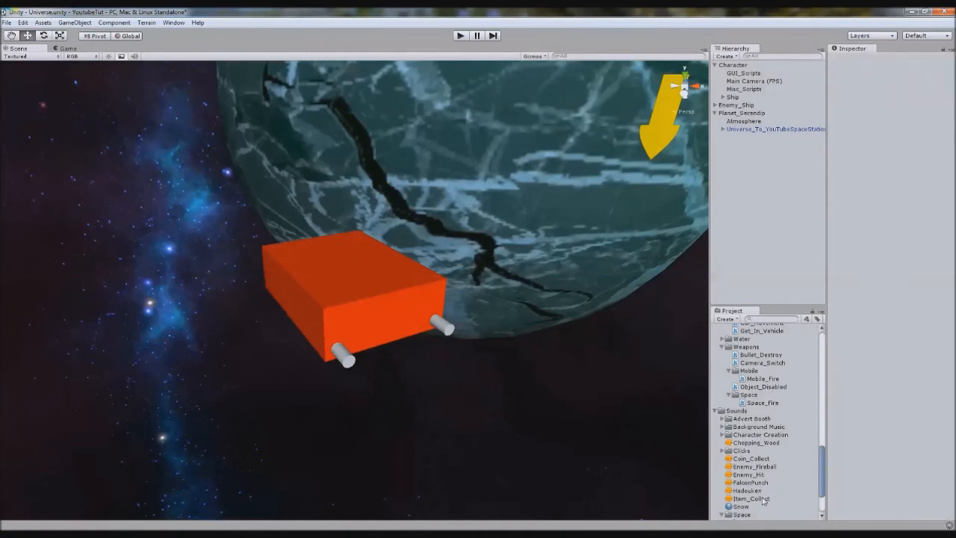
# Enter play mode to test the enemy ship in the space scene.
pyautogui.scroll(-3)
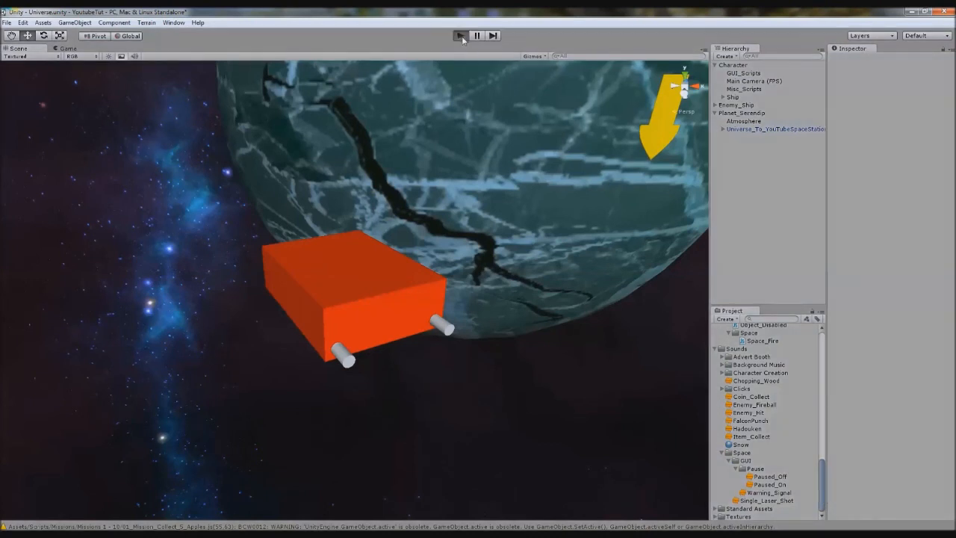
pyautogui.click(460, 35)
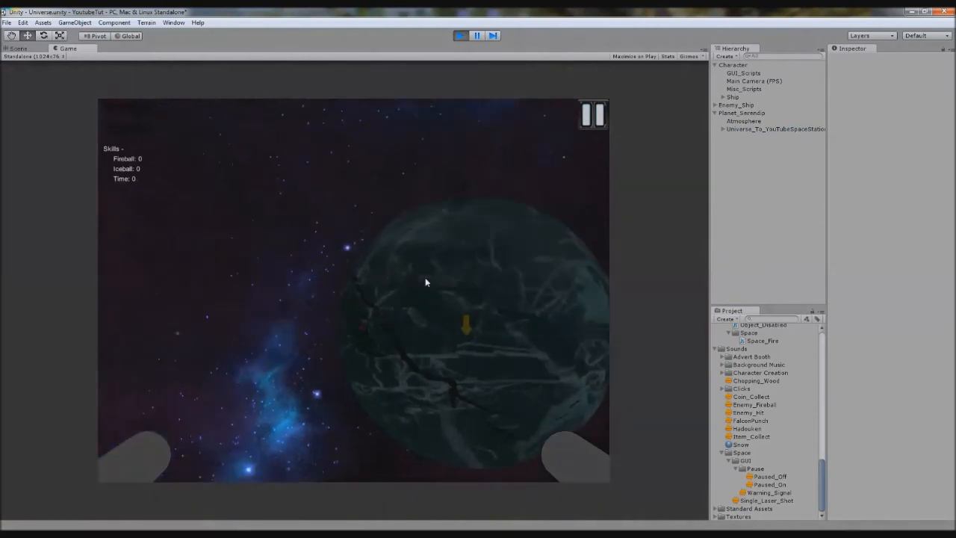